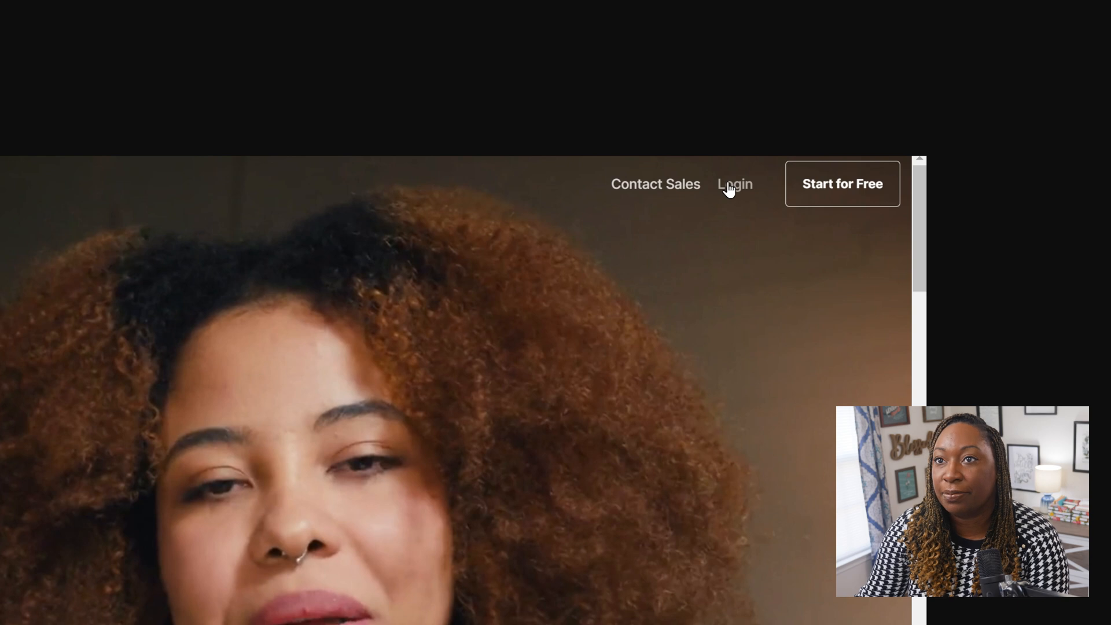
Sign in to the Riverside account to reach the studio dashboard.
left_click(733, 184)
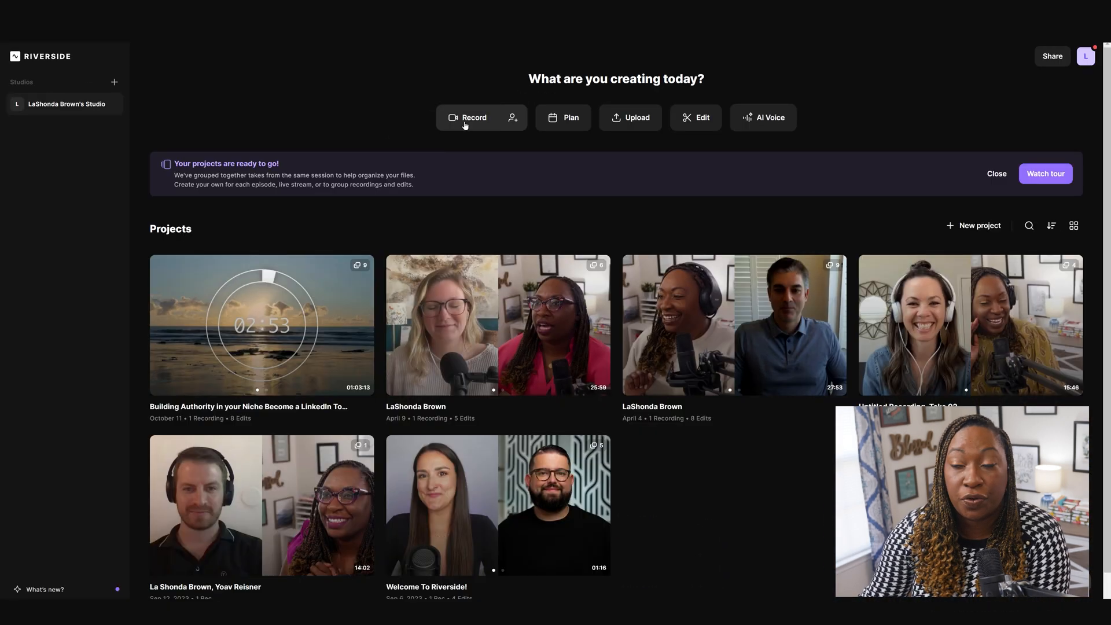
Start a new recording session, reaching the camera and microphone check page.
left_click(474, 118)
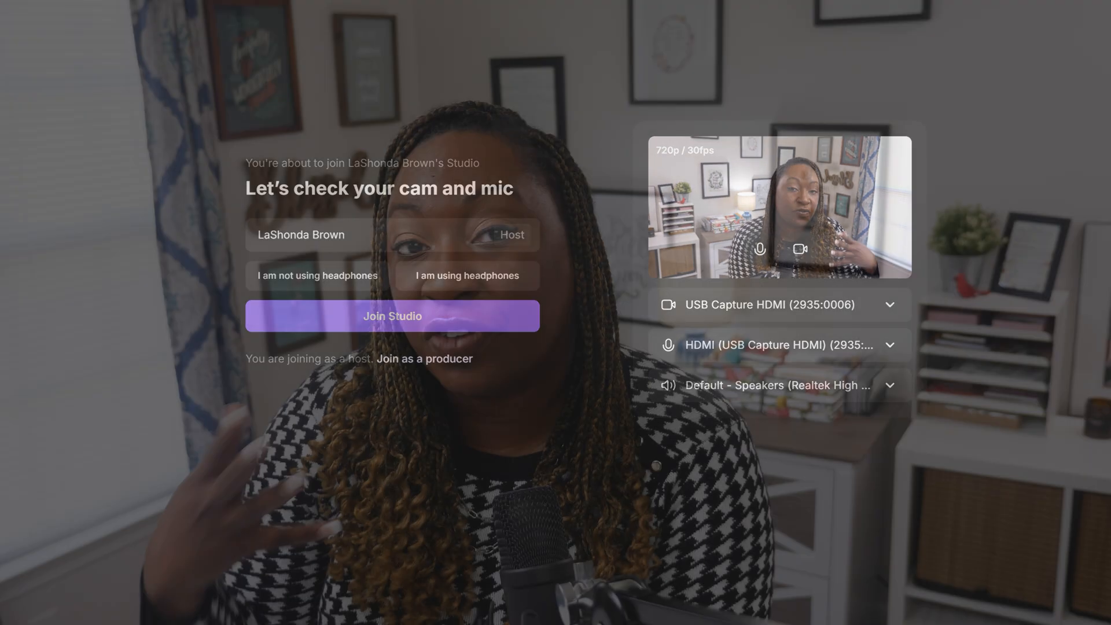
left_click(392, 316)
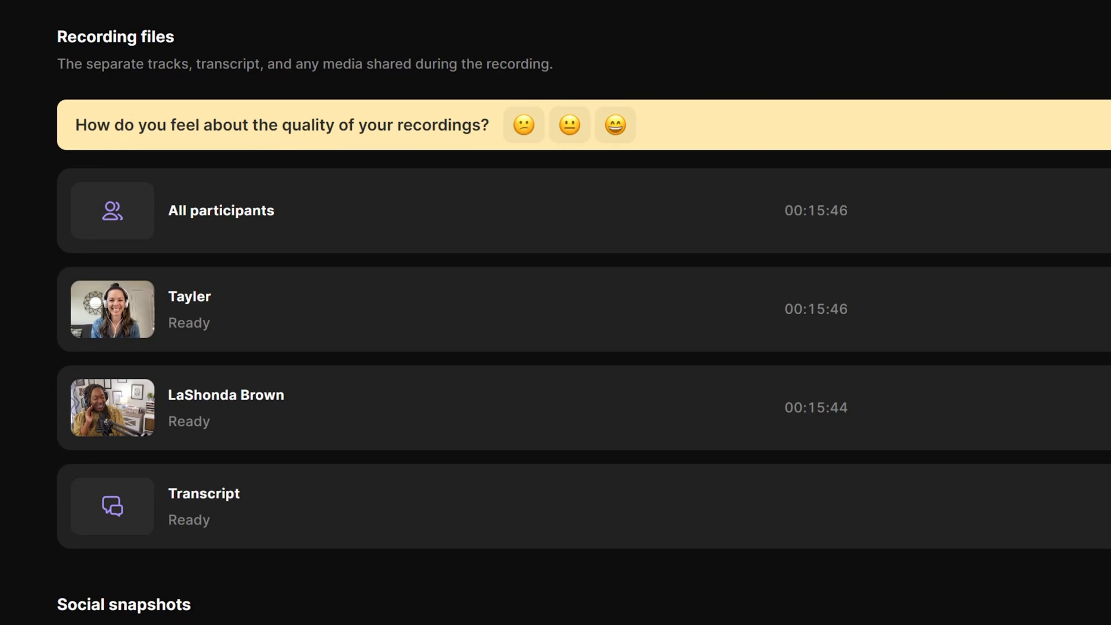
left_click(710, 86)
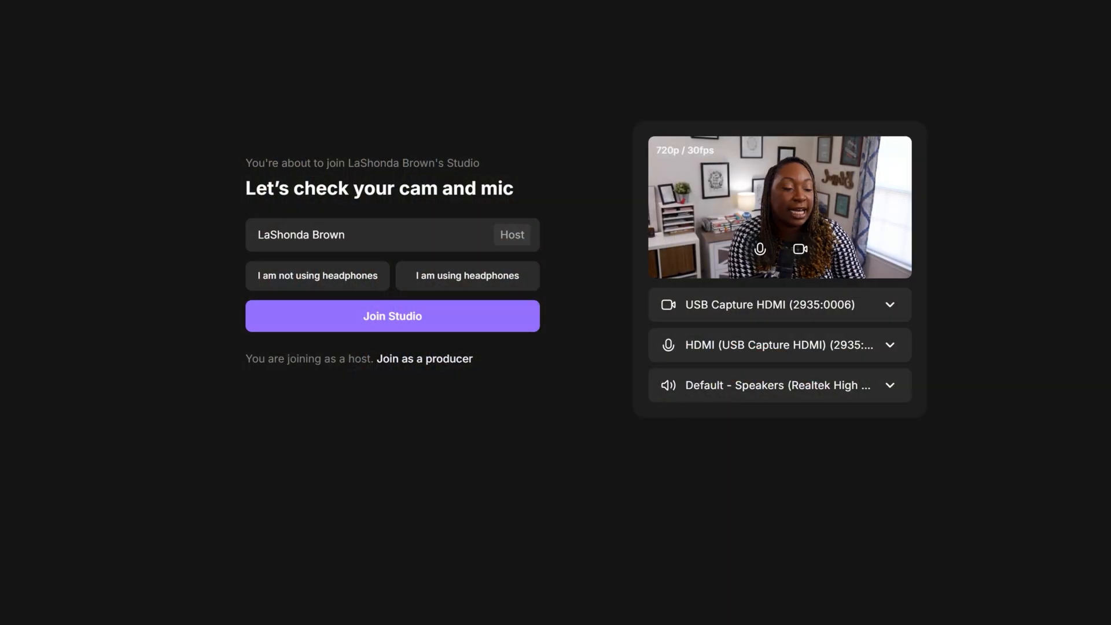
mouse_move(199, 394)
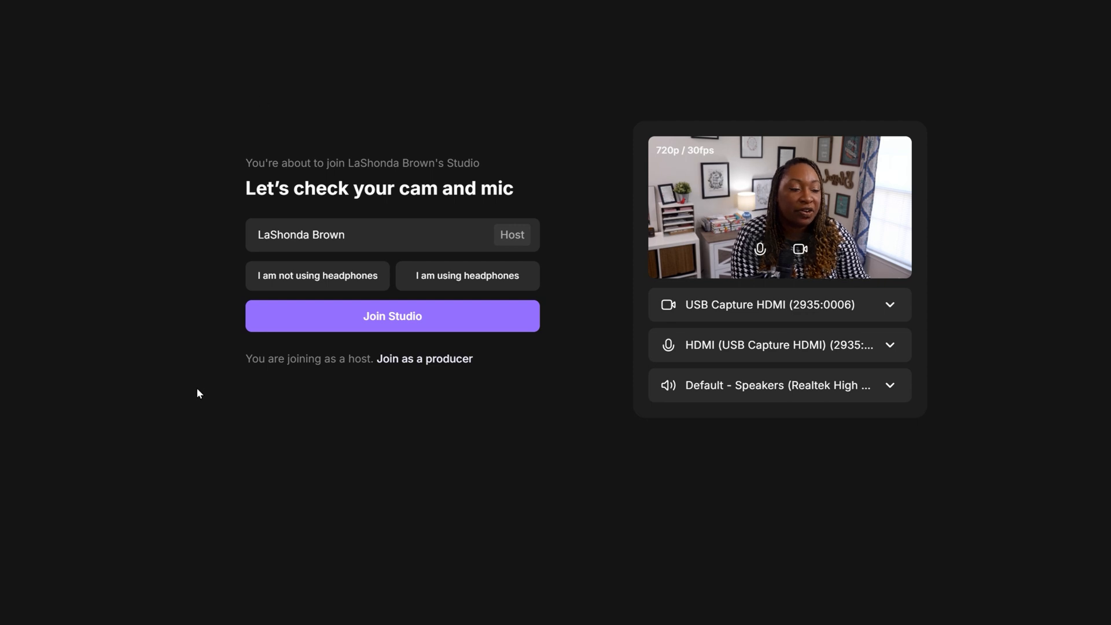
mouse_move(368, 479)
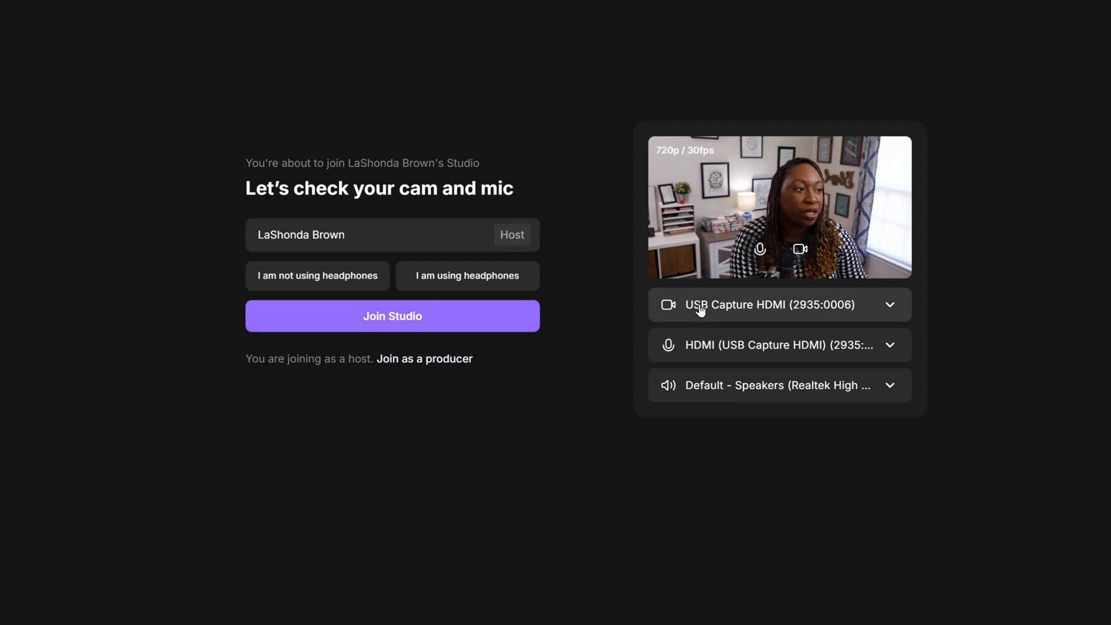
mouse_move(653, 310)
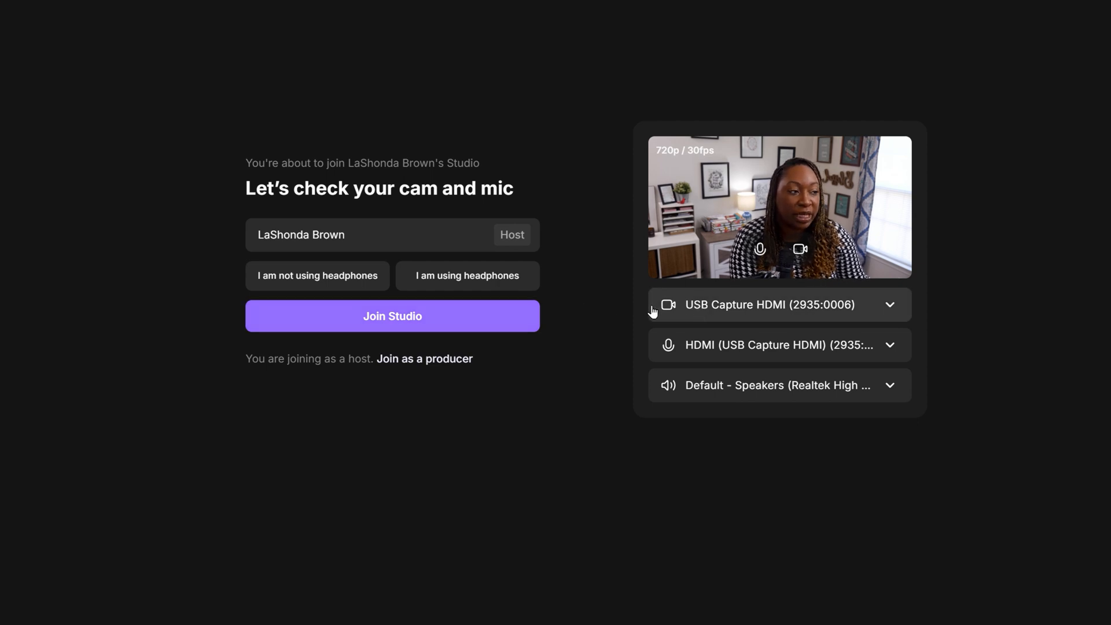
mouse_move(648, 398)
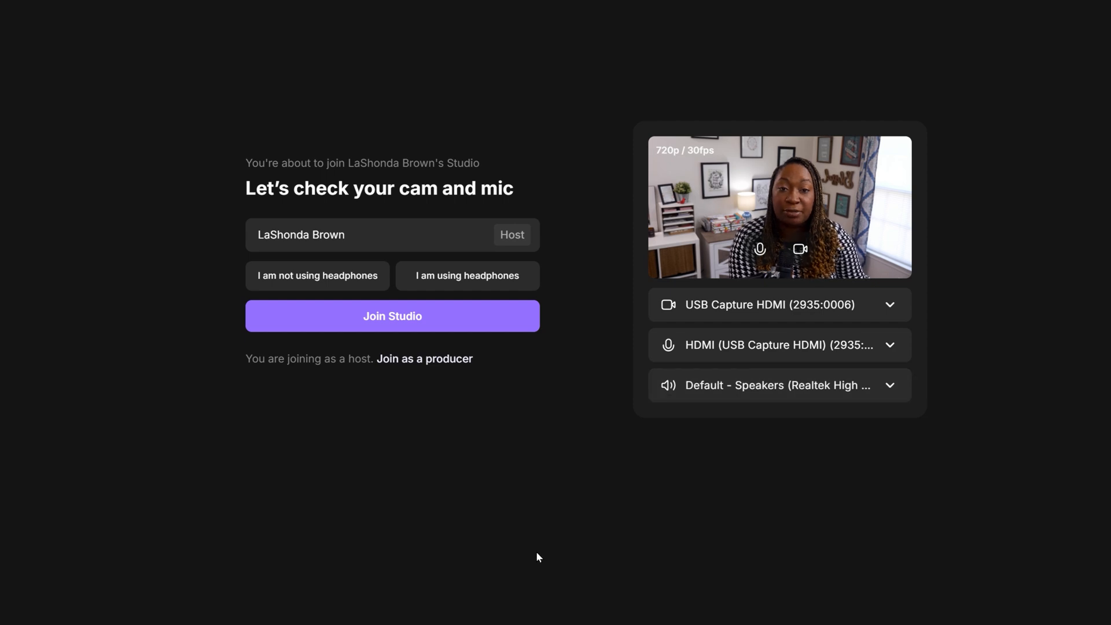
mouse_move(487, 544)
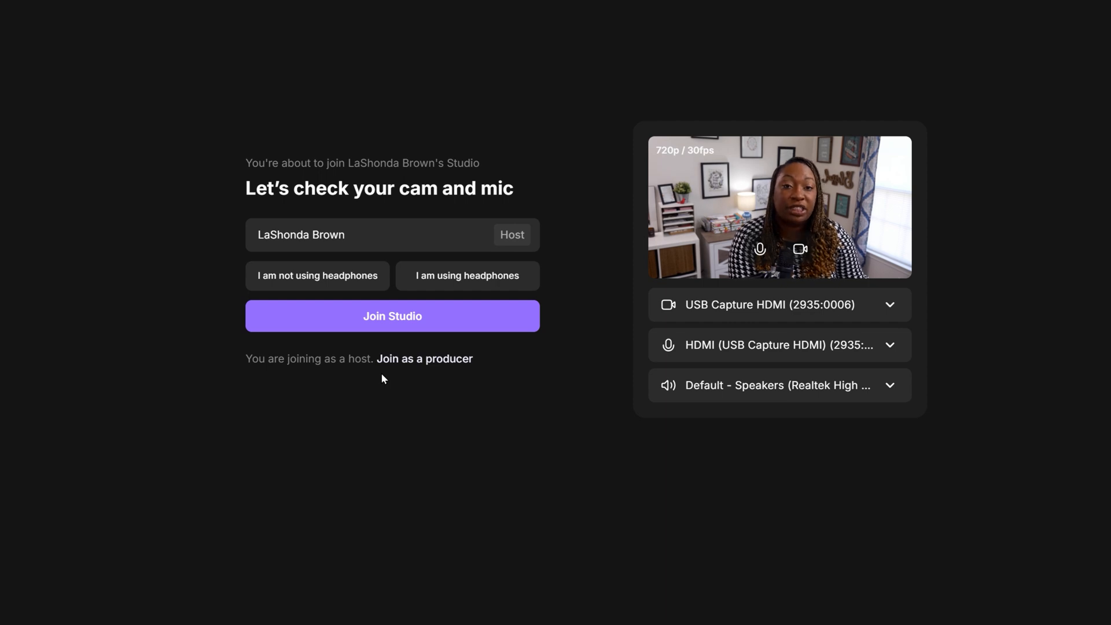
Join the studio as host, with the invite-people panel and studio link showing.
left_click(391, 316)
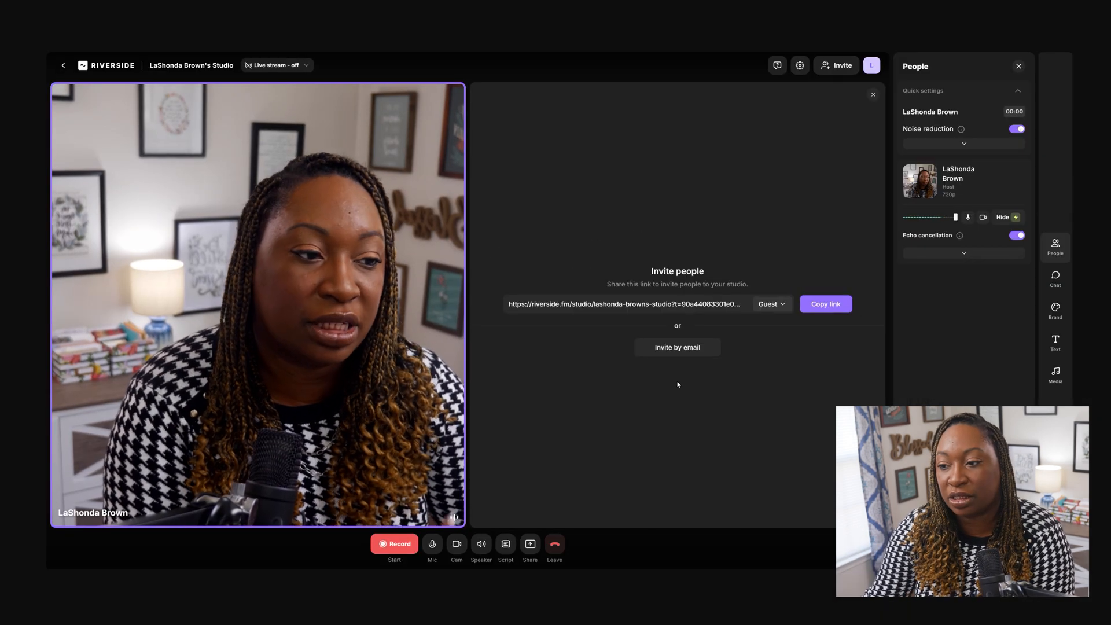
left_click(394, 544)
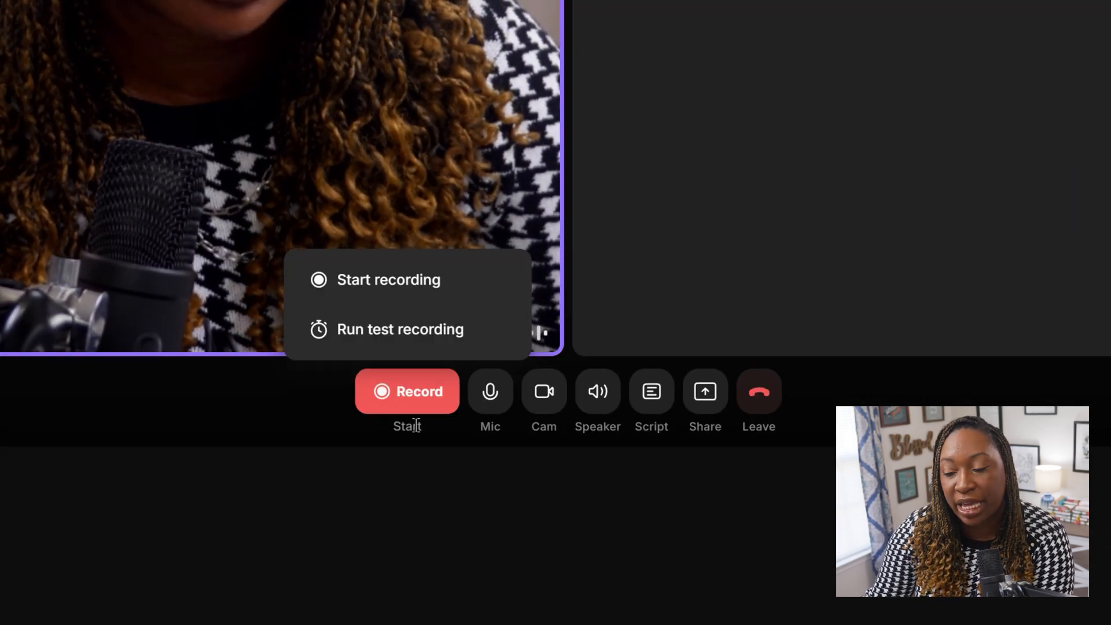
left_click(489, 391)
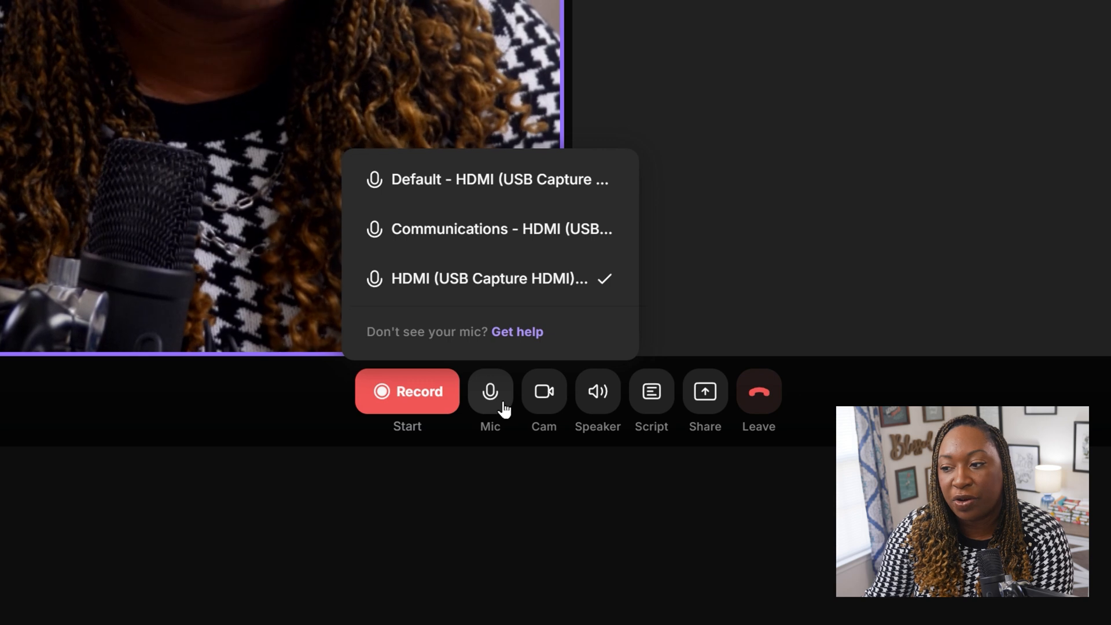
left_click(598, 392)
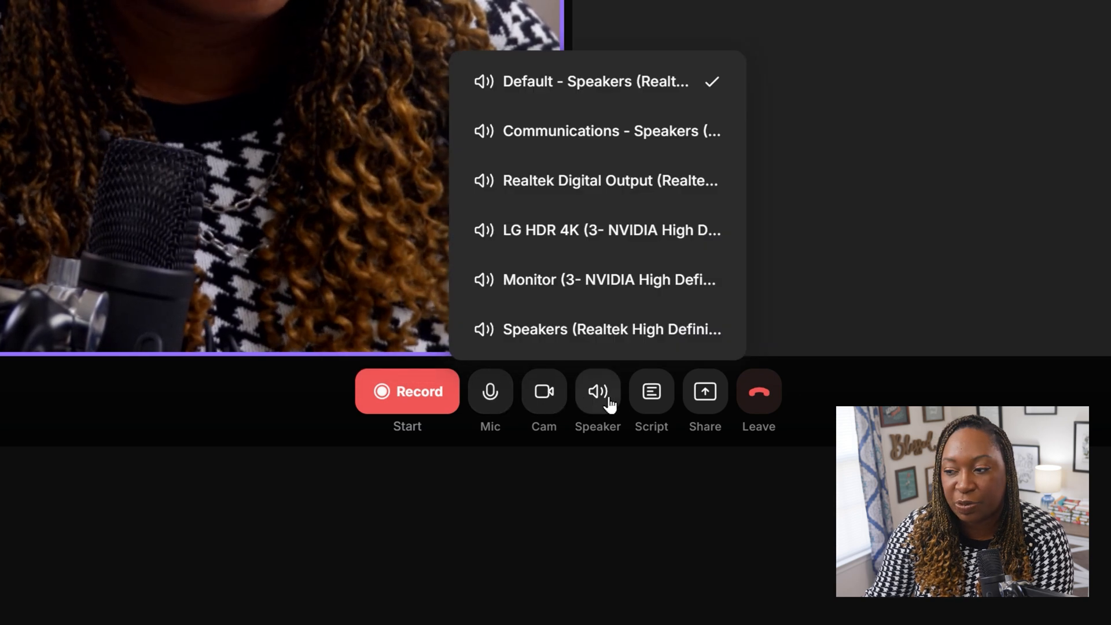
left_click(650, 391)
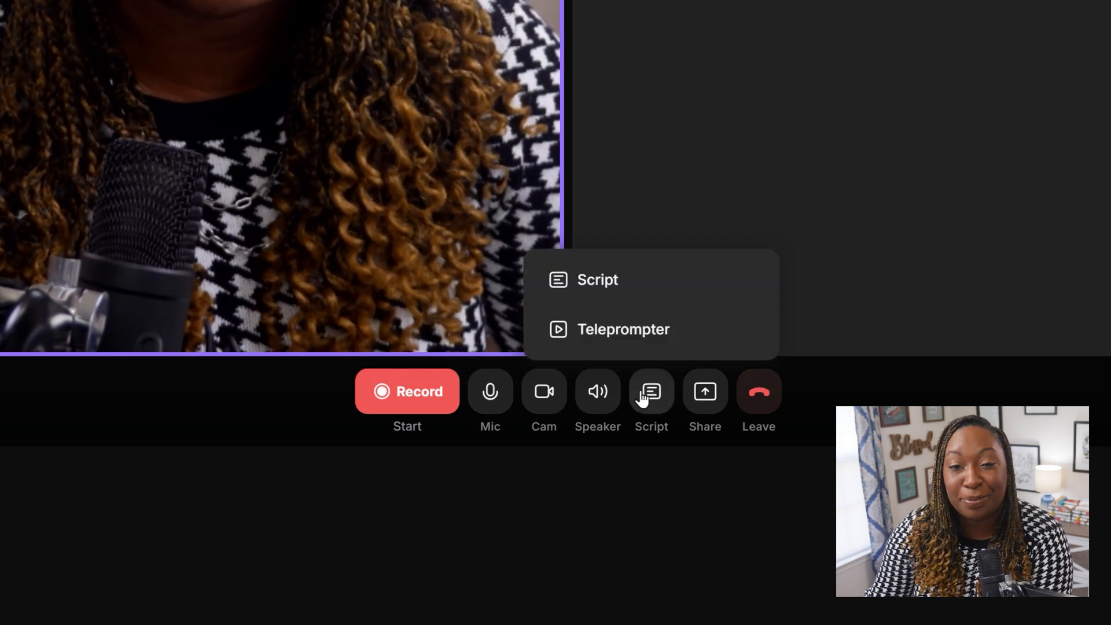
left_click(704, 391)
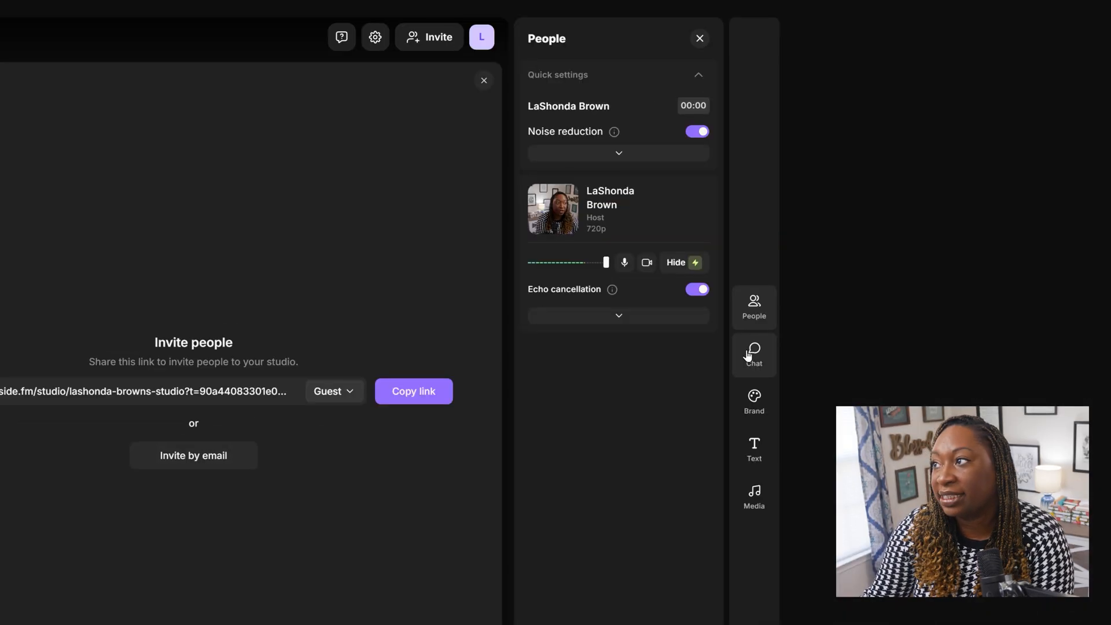
Browse the studio's Chat, Brand theme list and Text lower-thirds panels without changes.
left_click(754, 356)
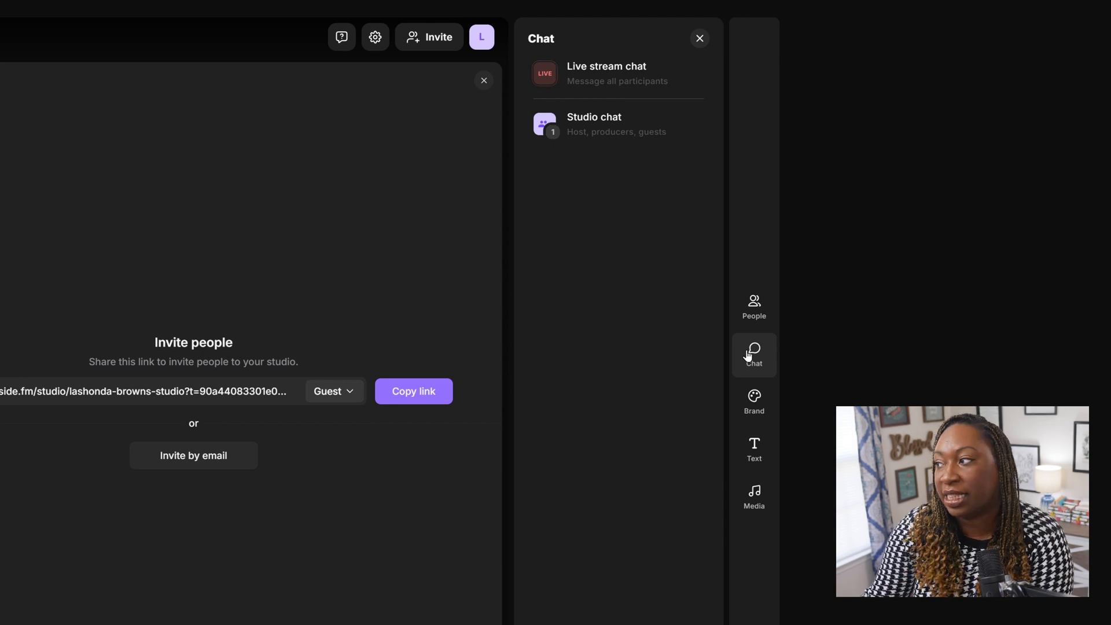
left_click(755, 403)
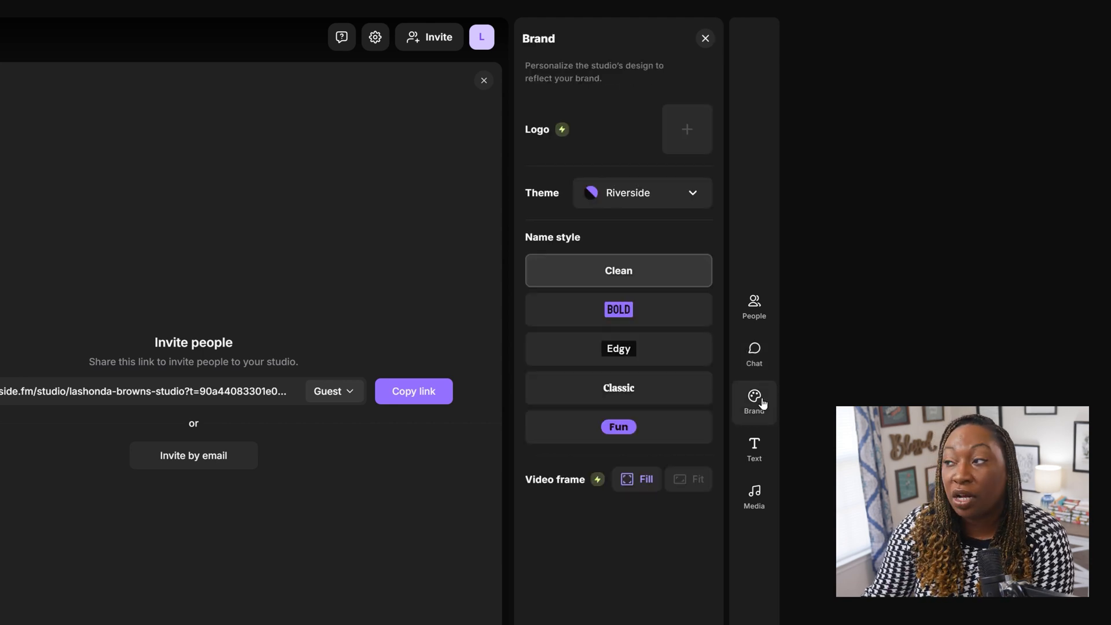
mouse_move(735, 206)
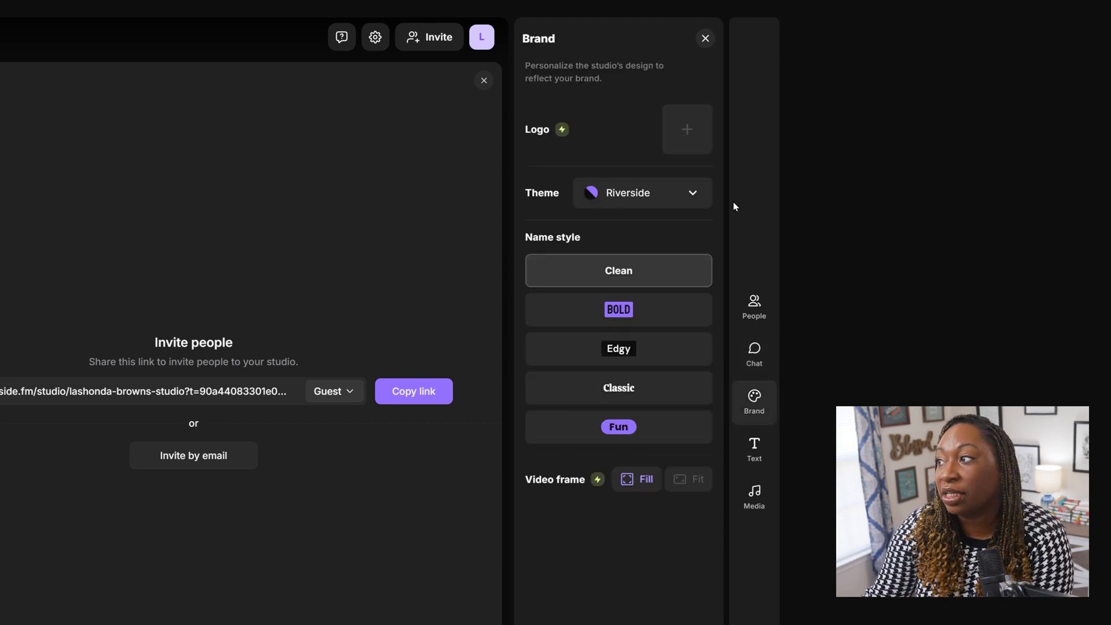
mouse_move(669, 199)
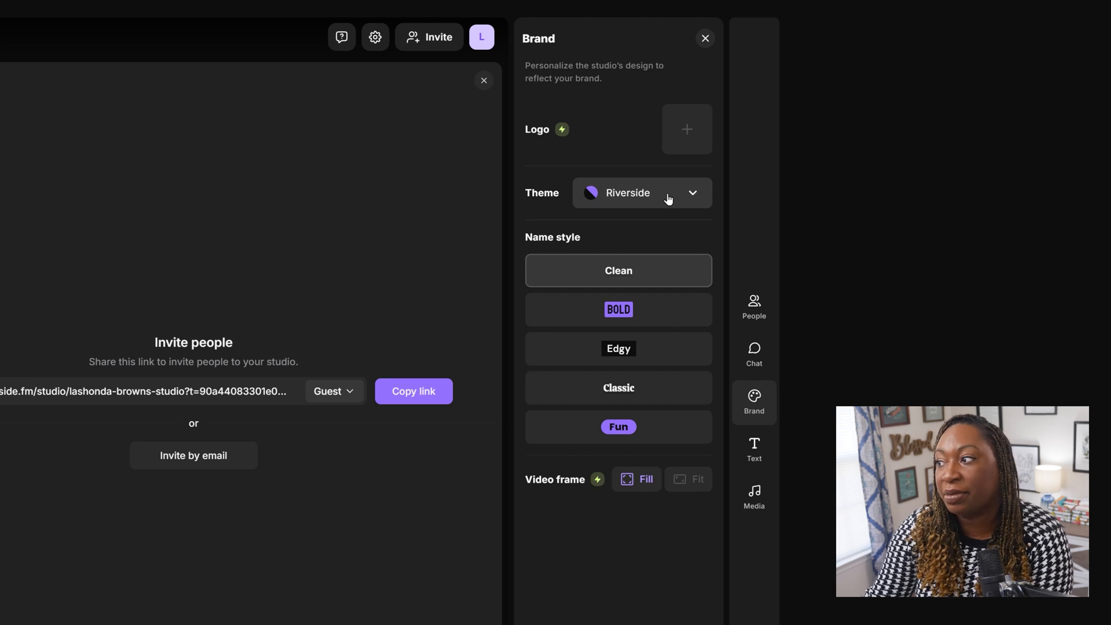
left_click(642, 192)
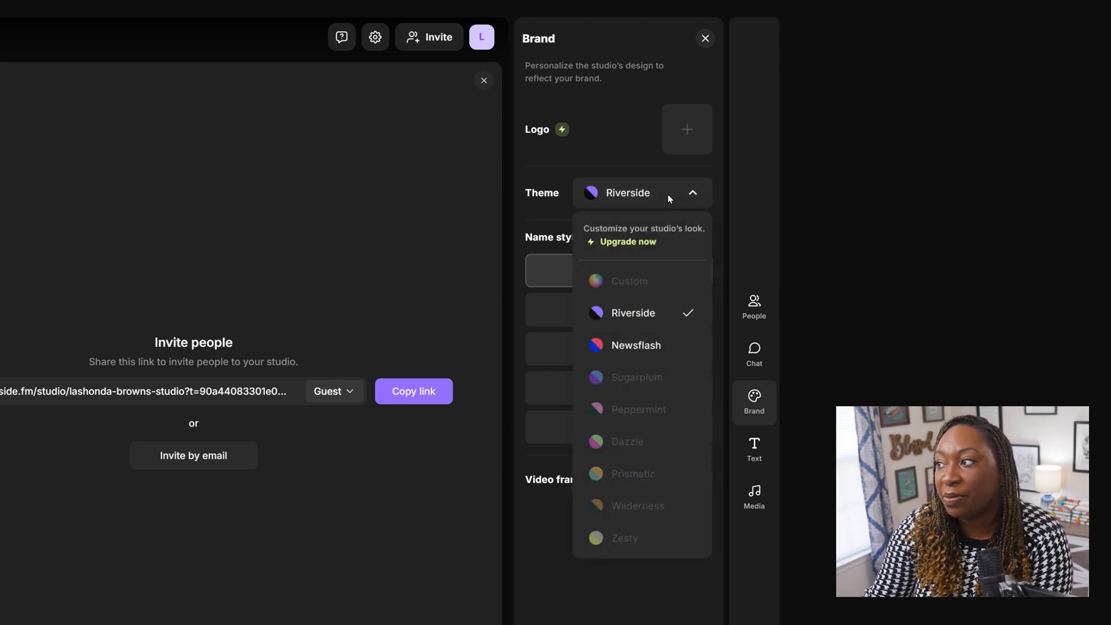
mouse_move(648, 242)
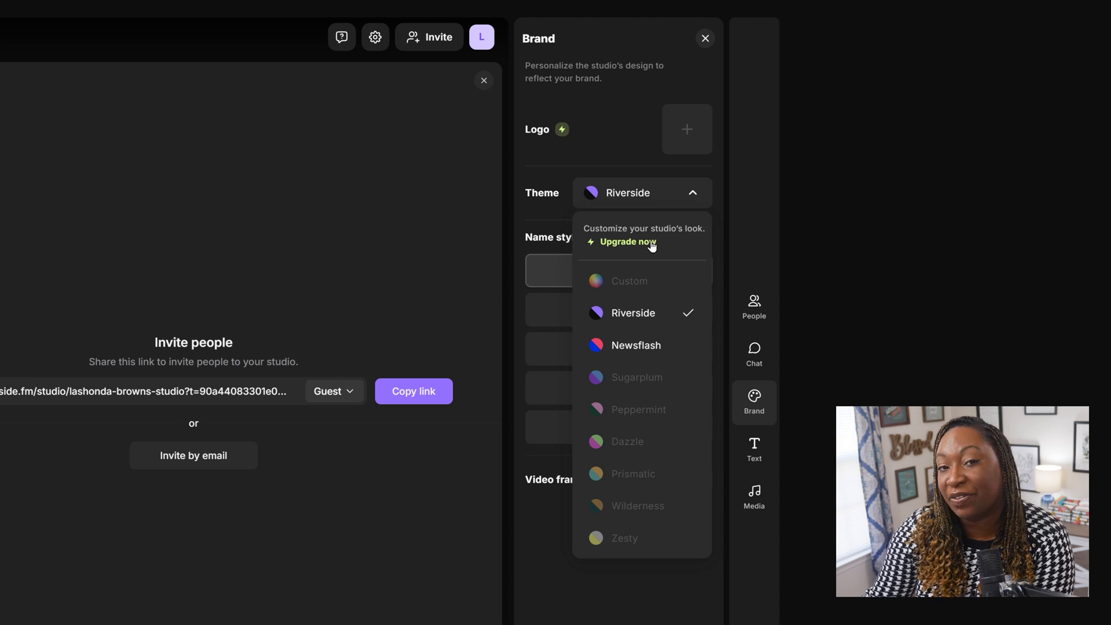
mouse_move(688, 247)
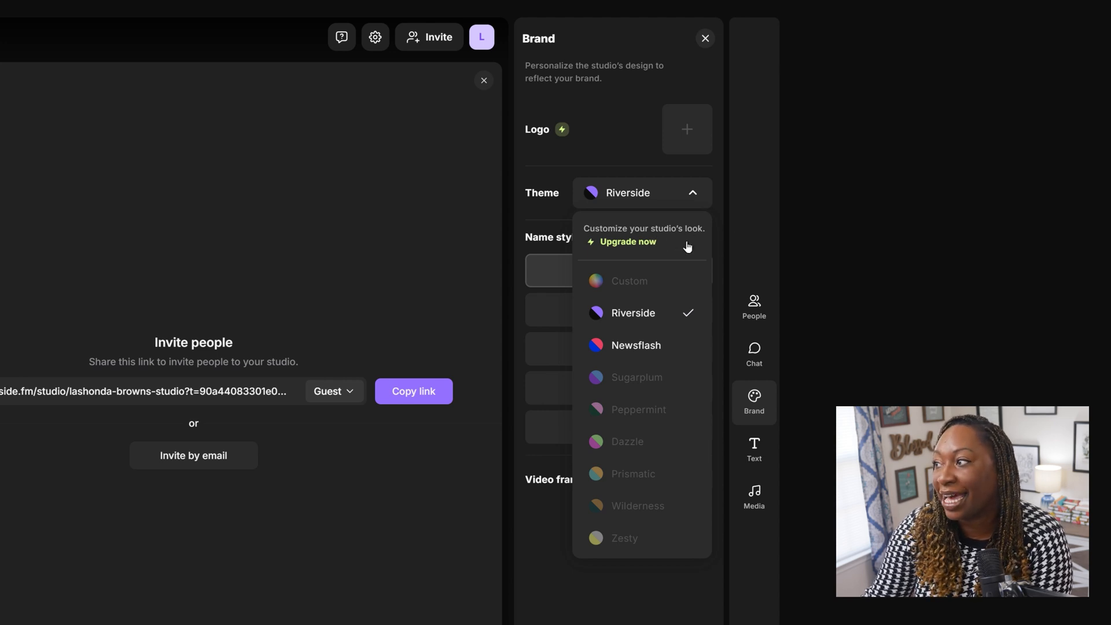
left_click(754, 449)
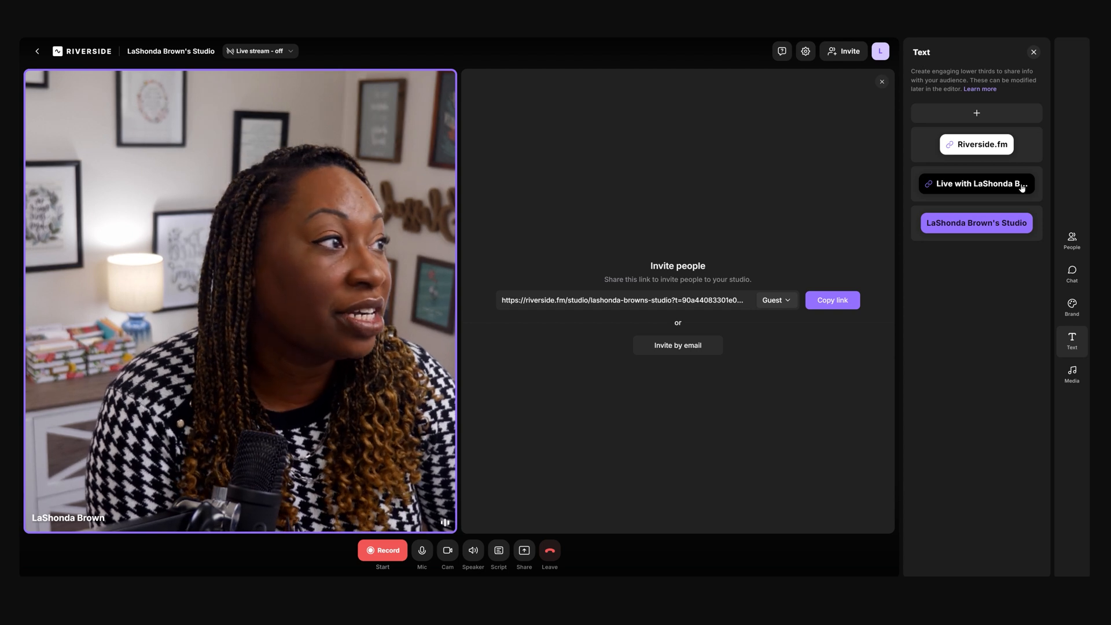
Show the studio-name lower-third banner over the video, hide it, then start a new banner.
left_click(976, 224)
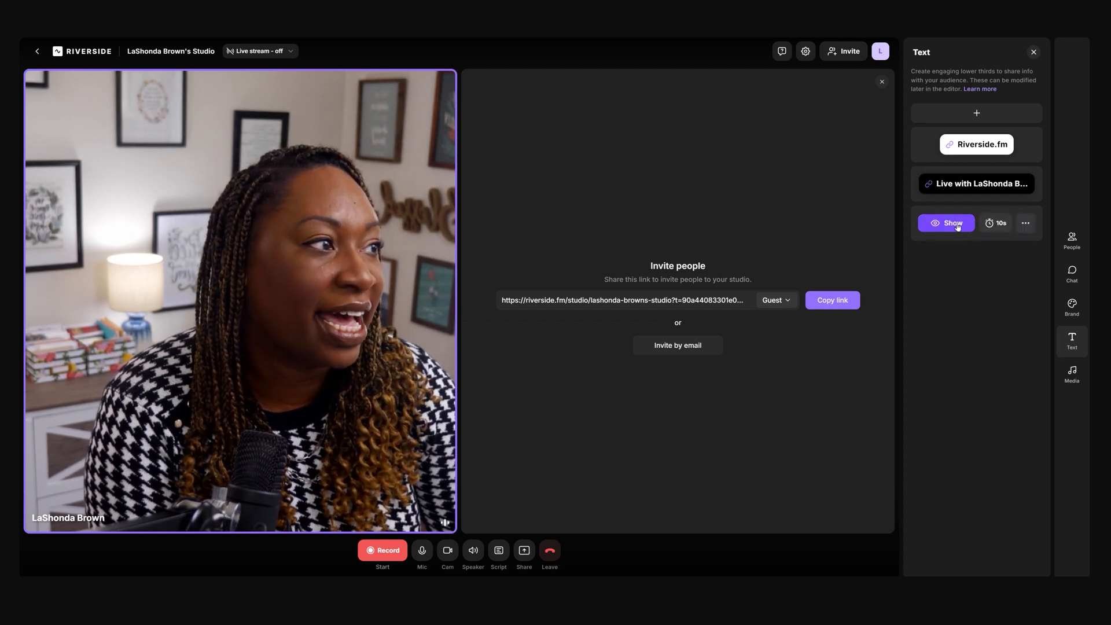
left_click(947, 223)
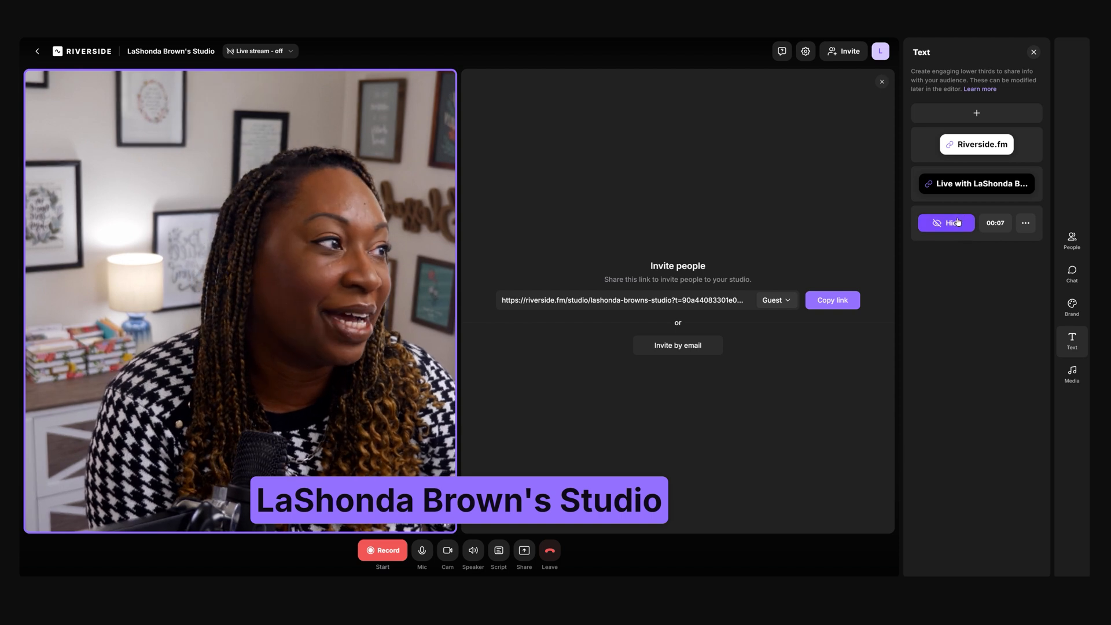
left_click(946, 223)
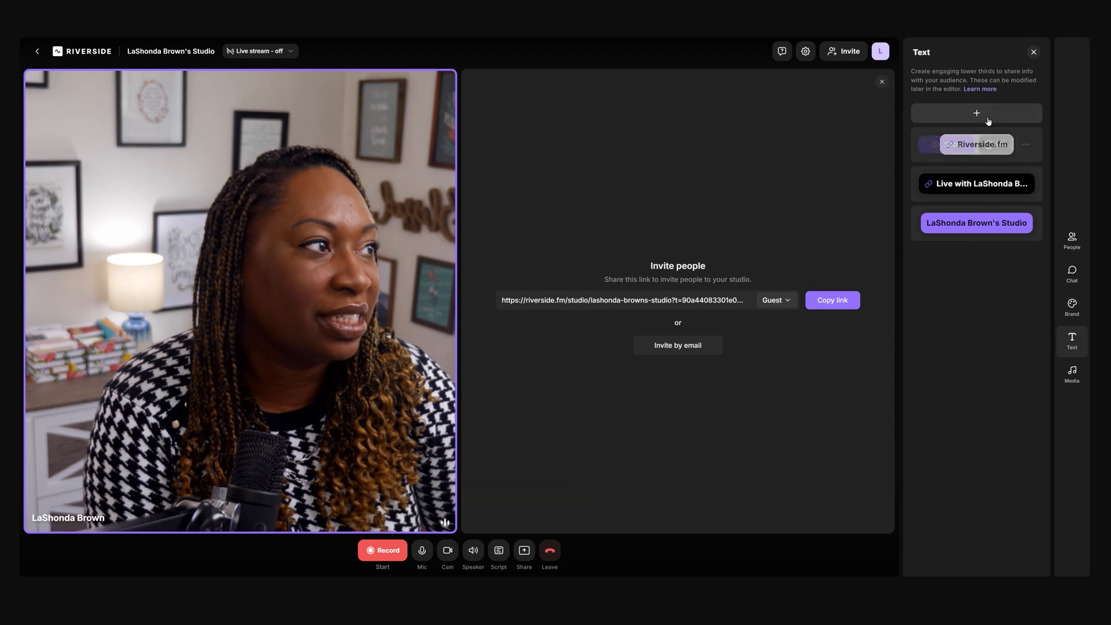
left_click(977, 114)
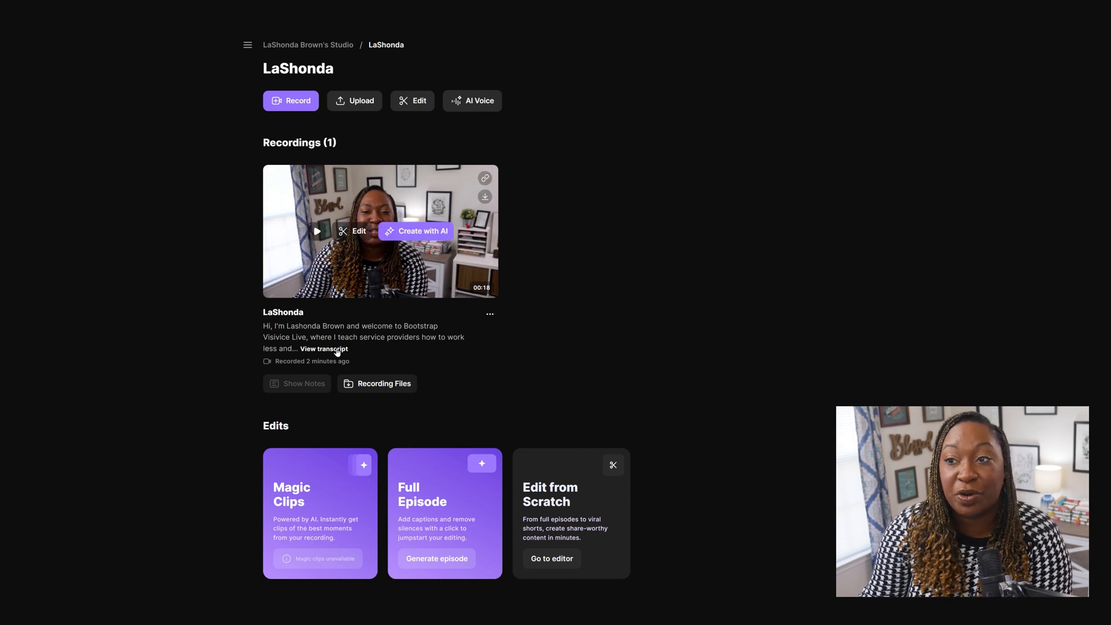
In the full transcript, select and delete the opening 'Hi, I'm Lashonda Brown'.
left_click(358, 230)
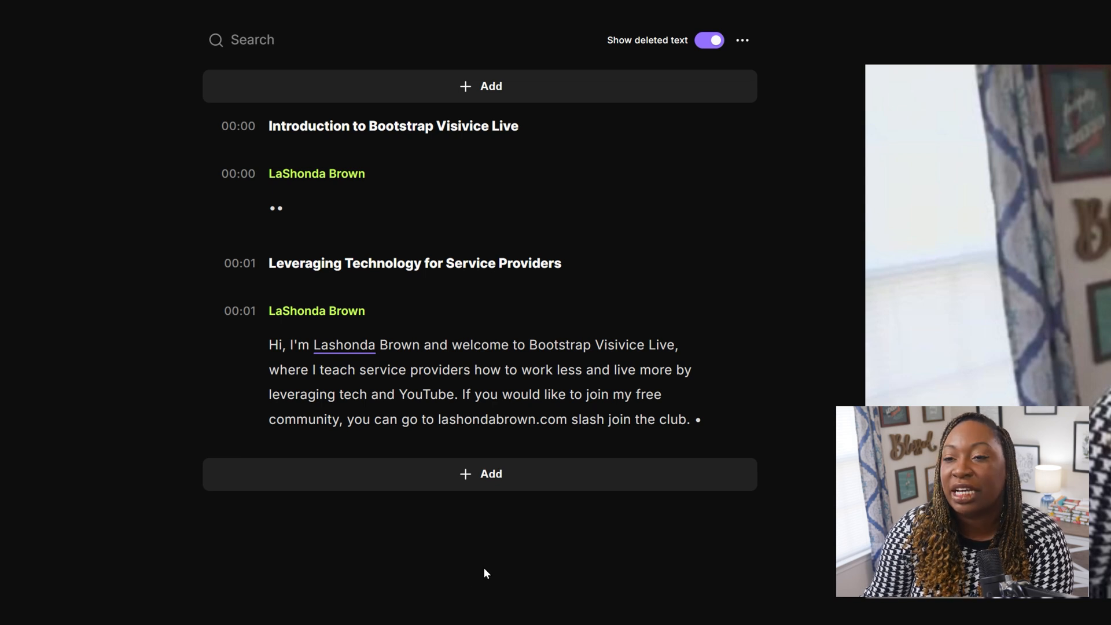
double_click(276, 345)
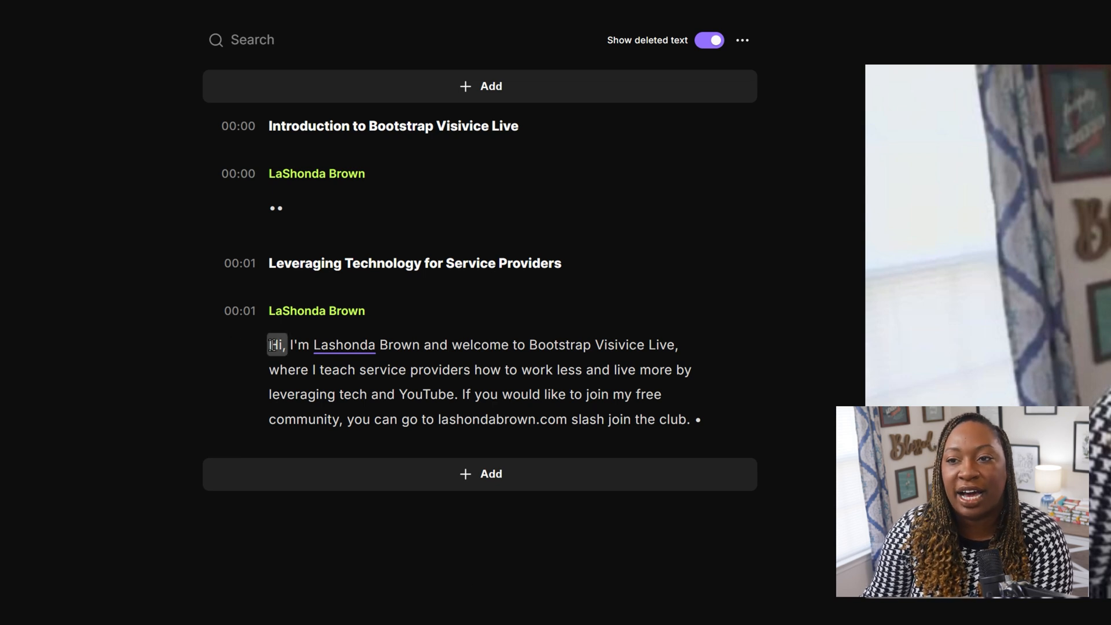
left_click_drag(269, 345, 420, 345)
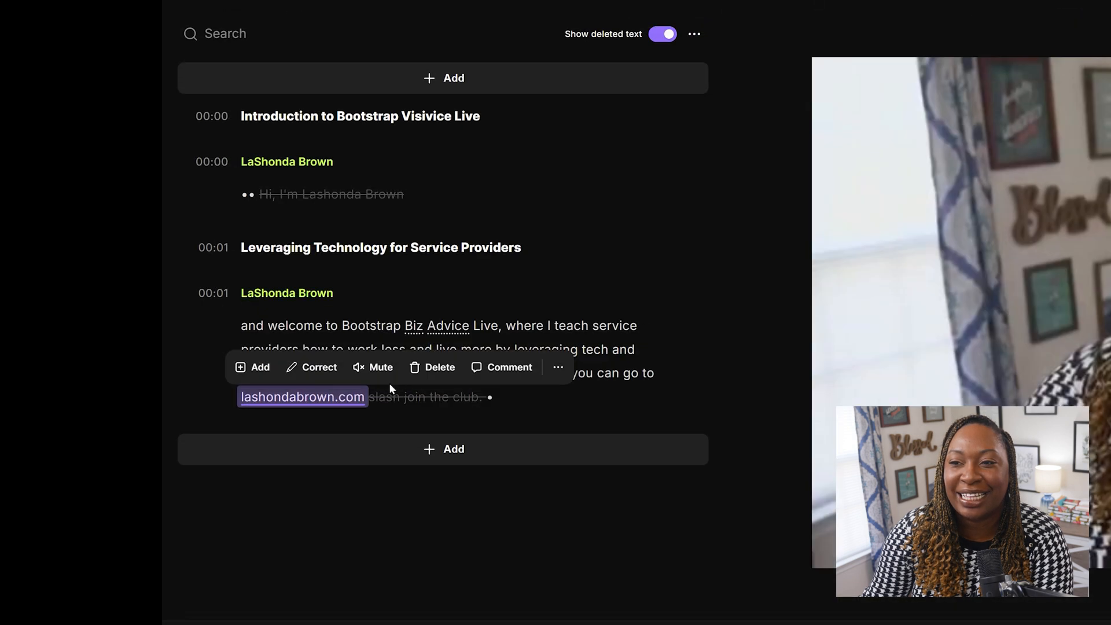
Correct the spoken web address to lashondabrown.com/jointheclub.
left_click(312, 366)
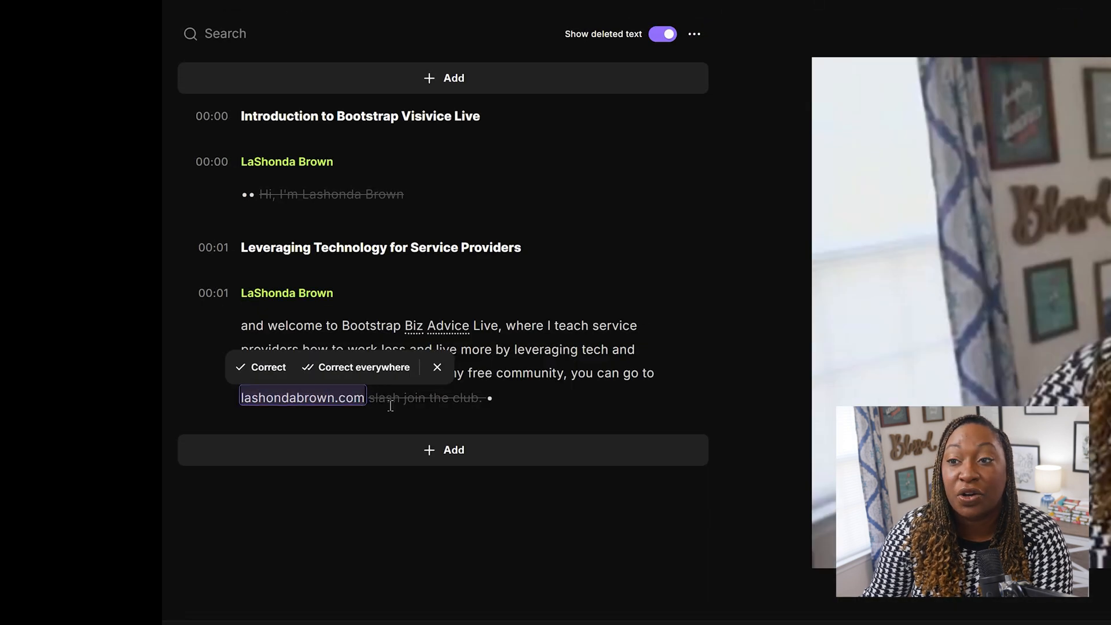
type("/j")
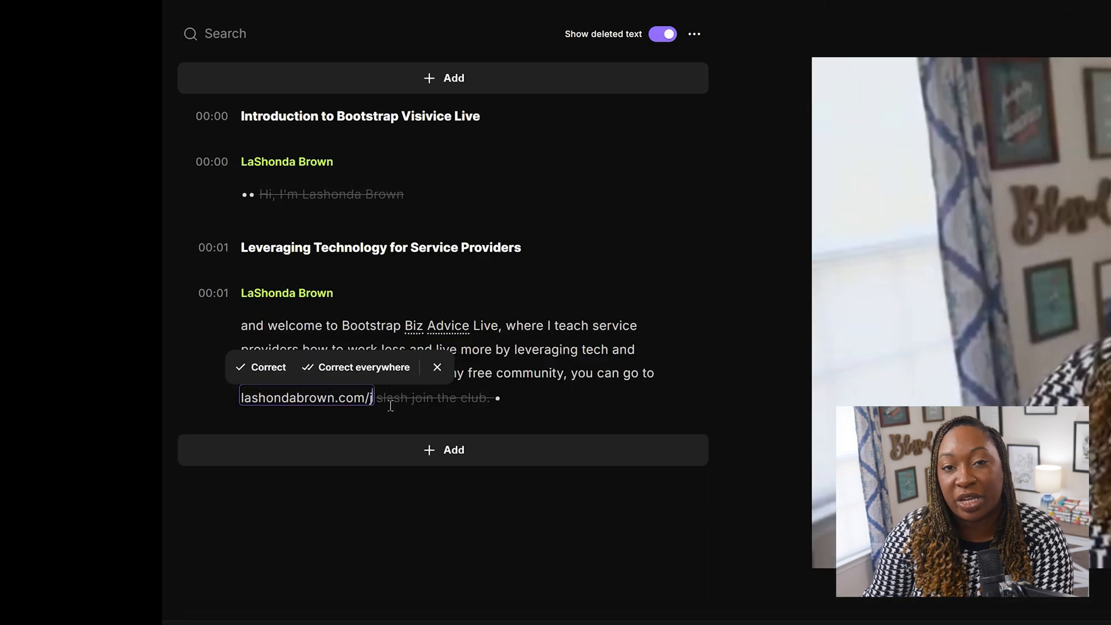
type("ointheclub")
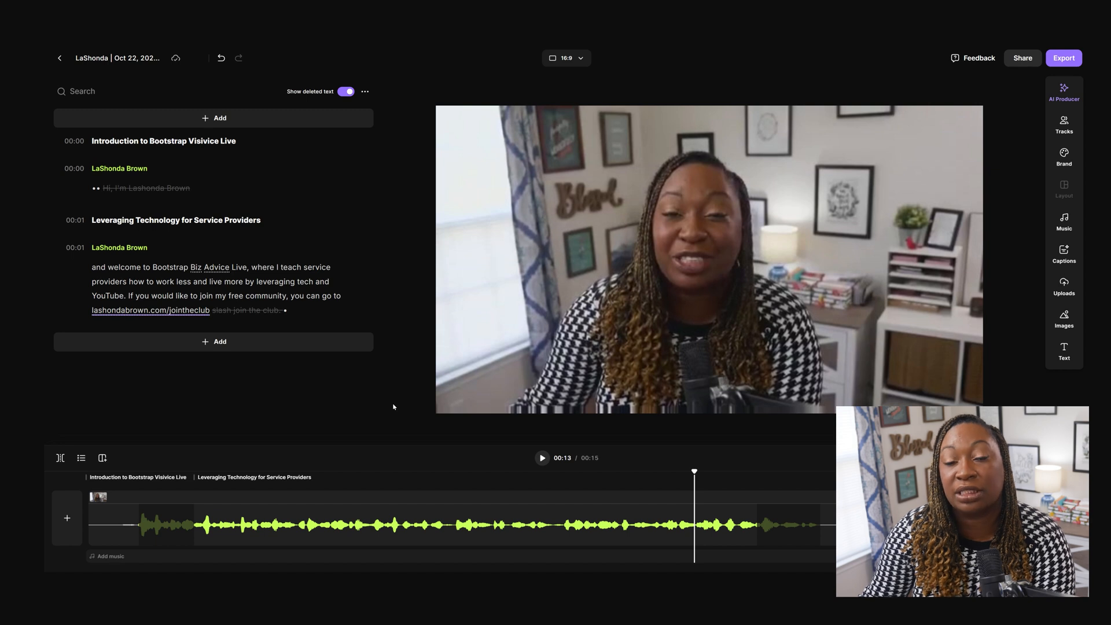
mouse_move(1065, 255)
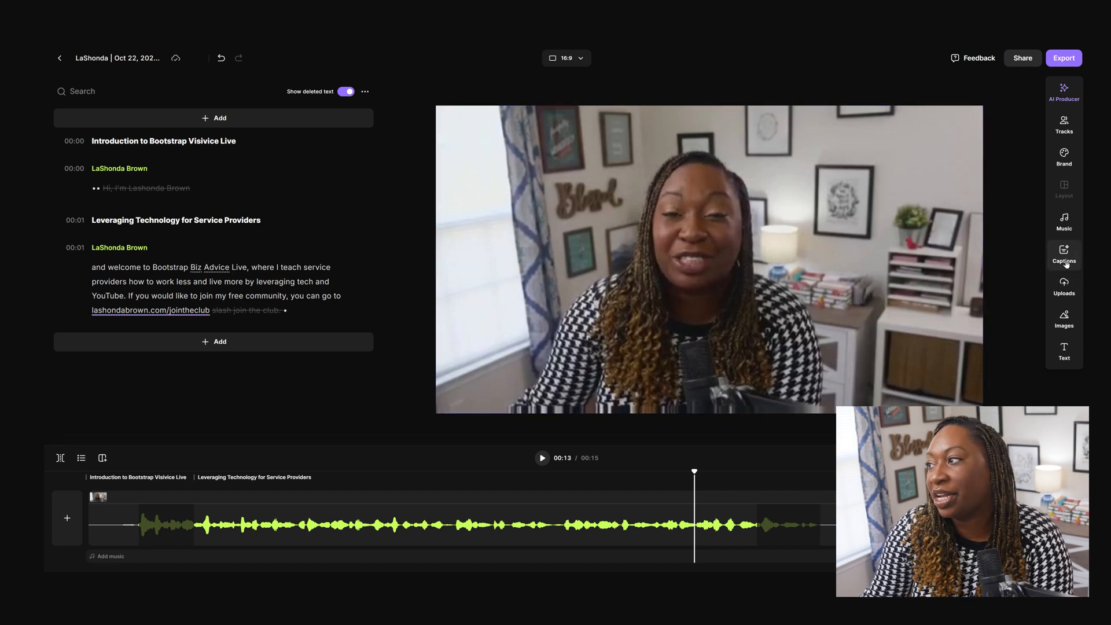
Apply a bold caption preset and switch it to the white Background style.
left_click(1064, 253)
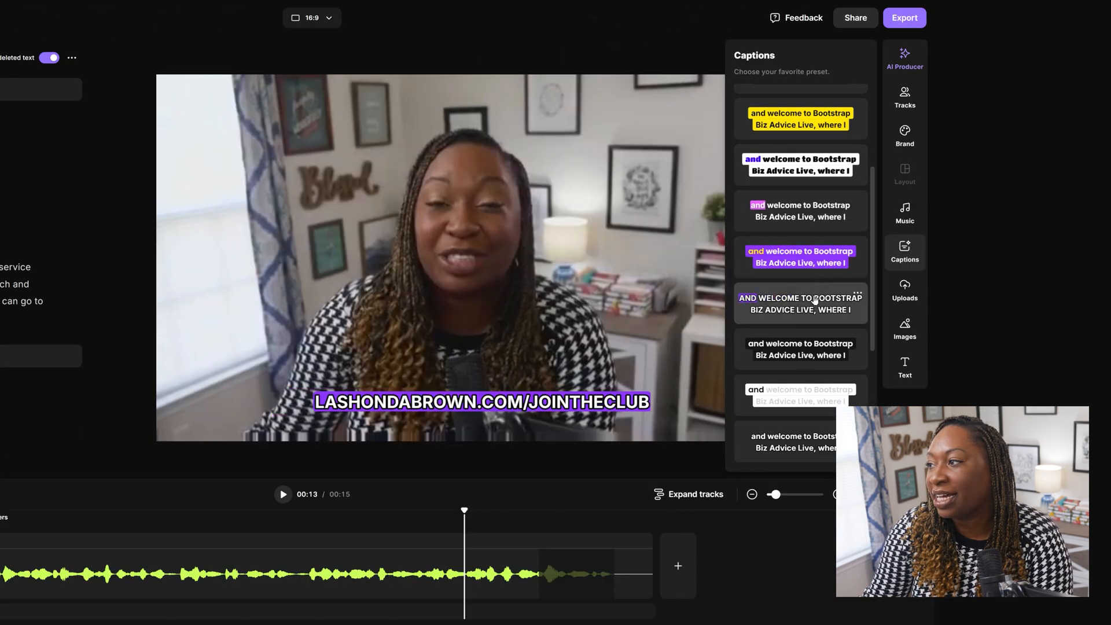
left_click(801, 301)
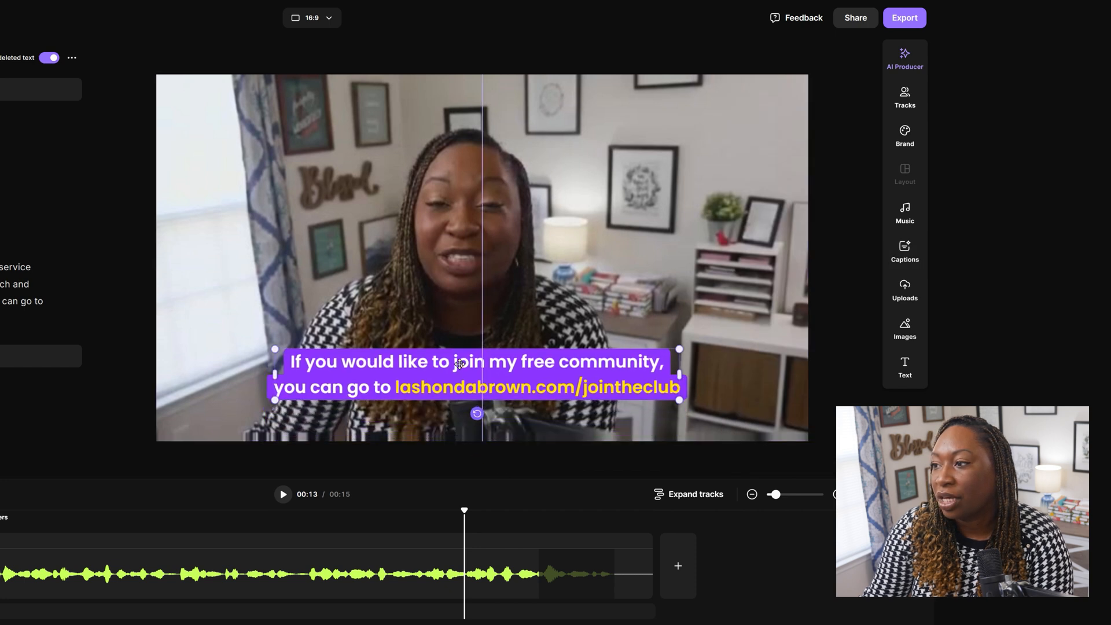
left_click(475, 371)
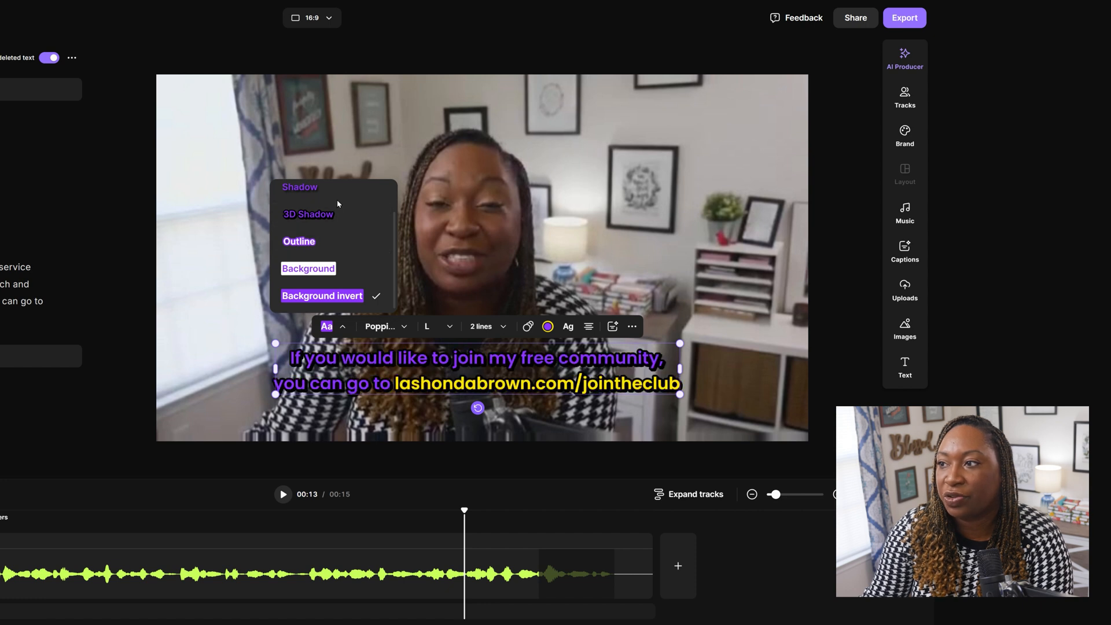
left_click(548, 327)
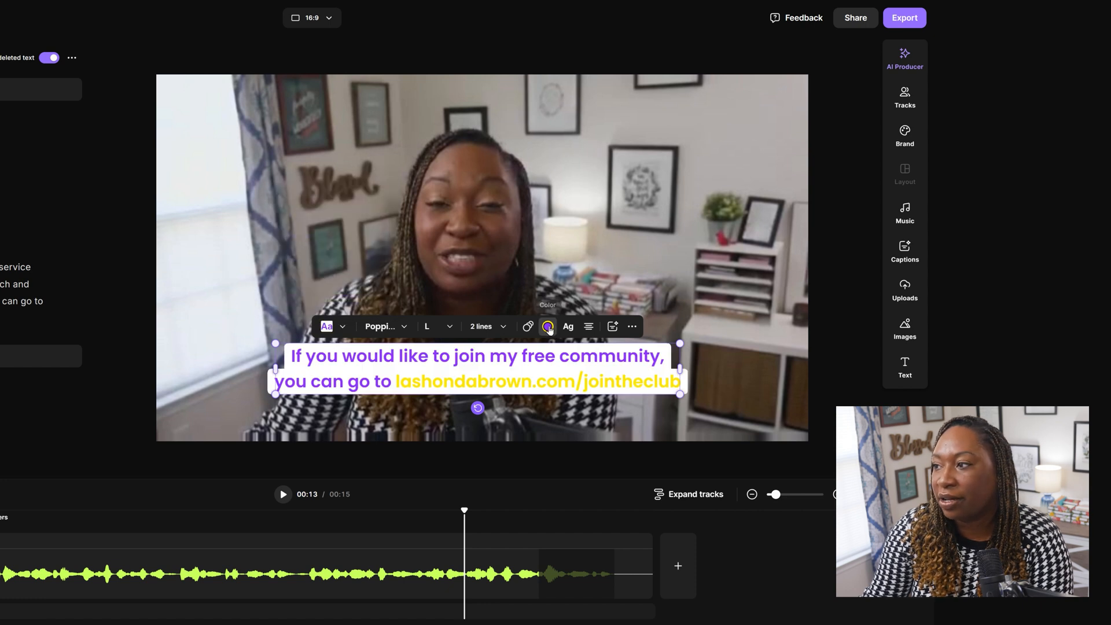
Make the caption highlight colour orange for the website link.
left_click(548, 327)
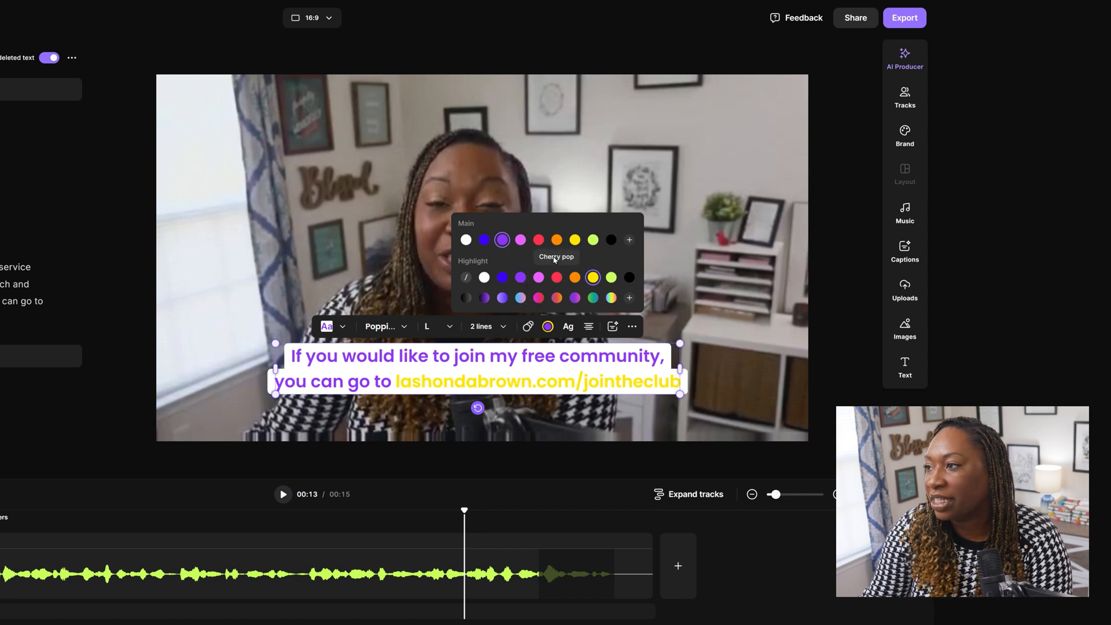
left_click(574, 278)
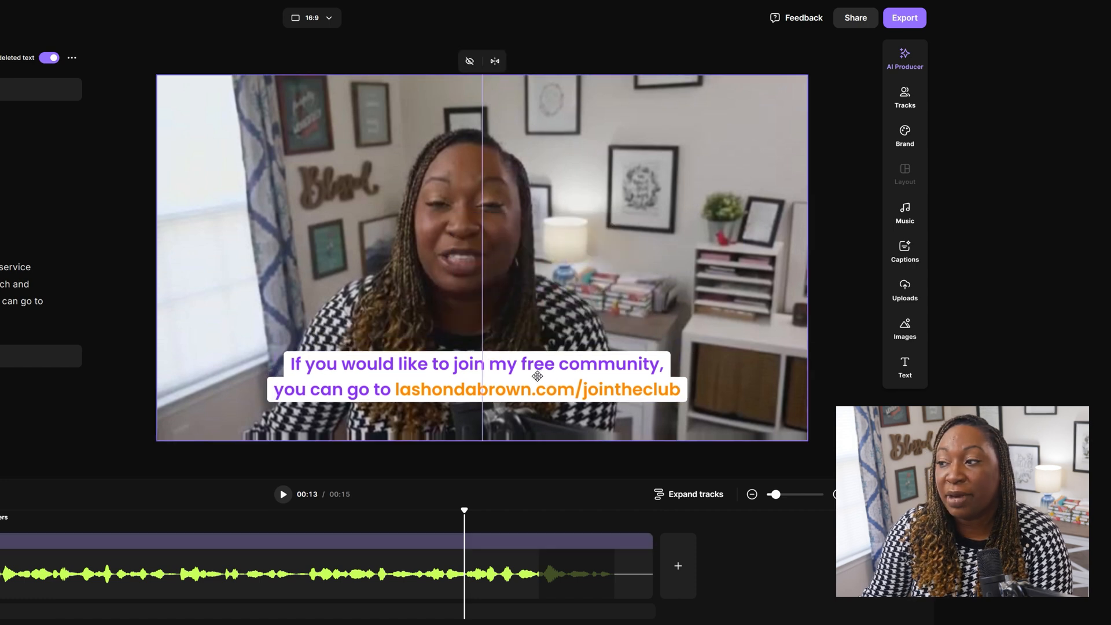
left_click(473, 377)
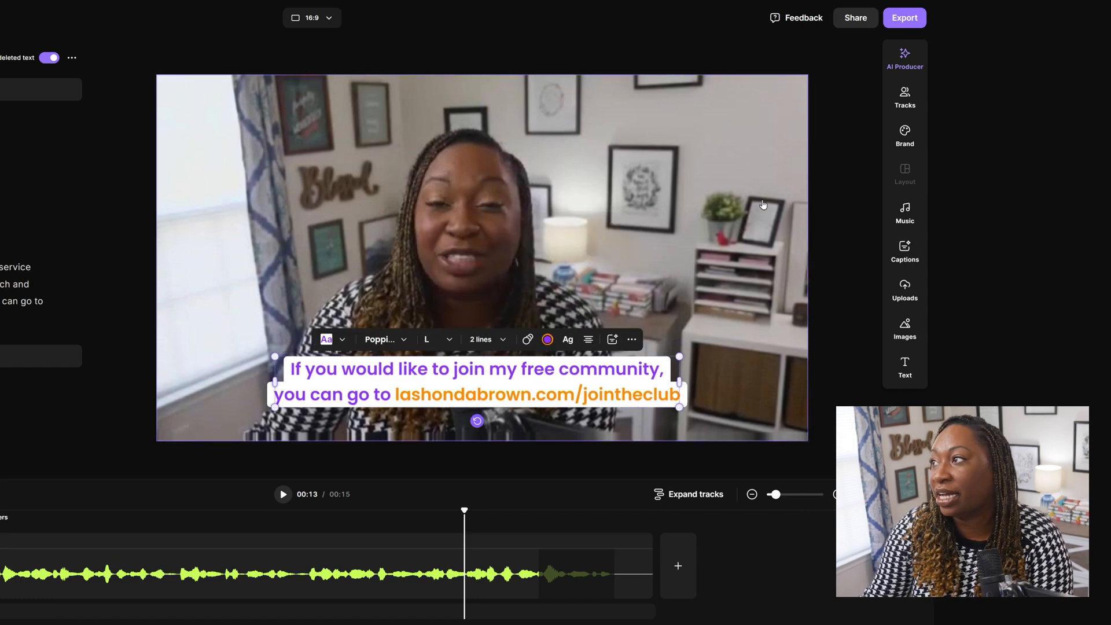
left_click(905, 17)
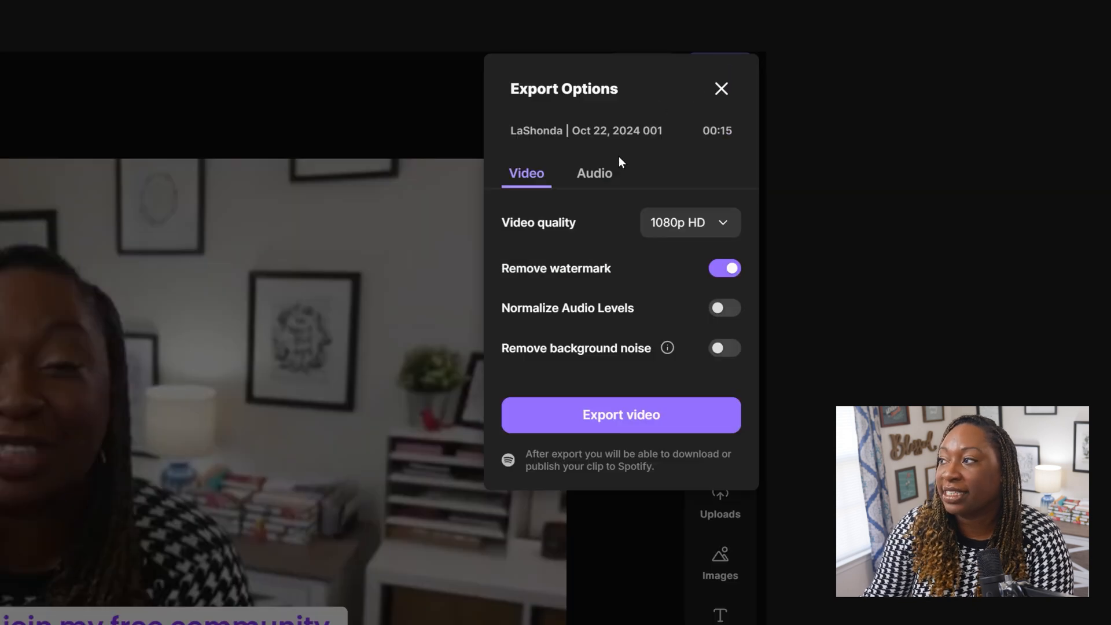
mouse_move(620, 224)
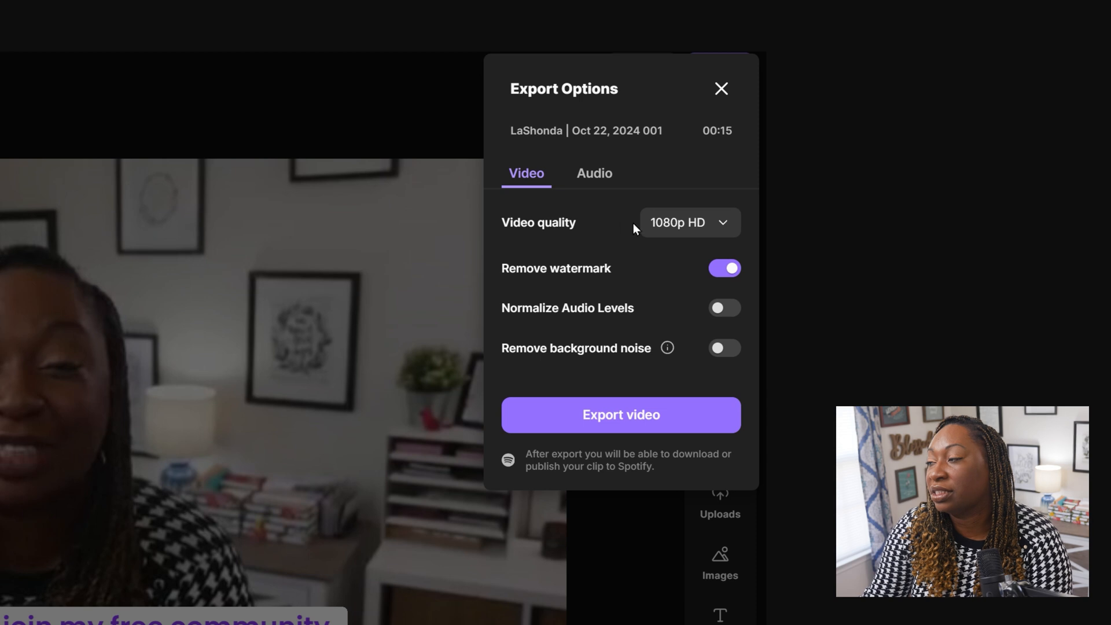
left_click(689, 222)
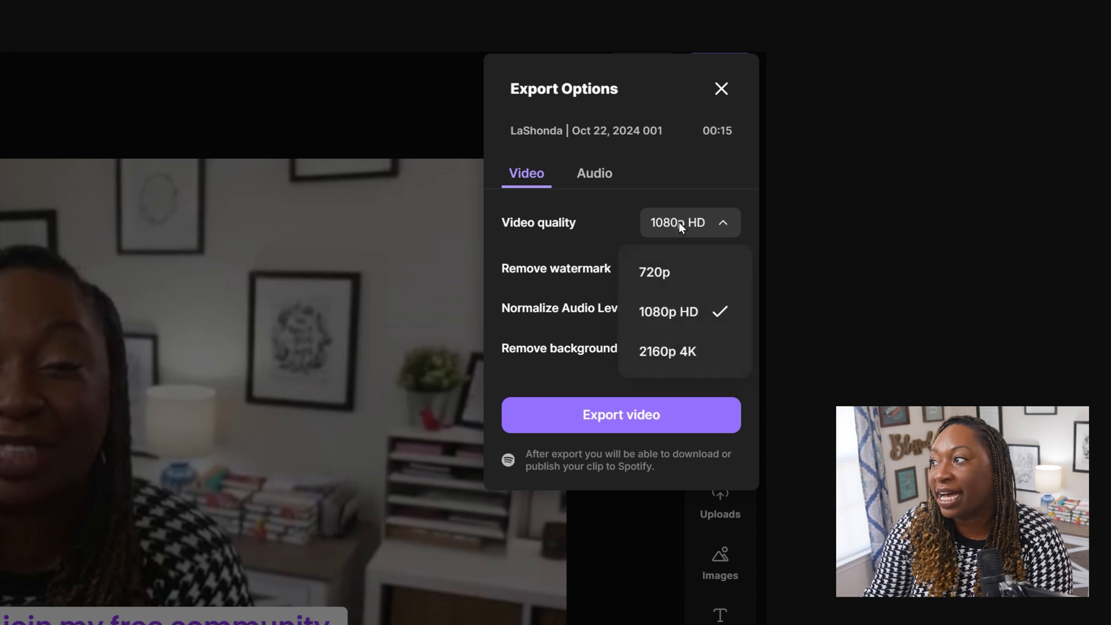
mouse_move(674, 194)
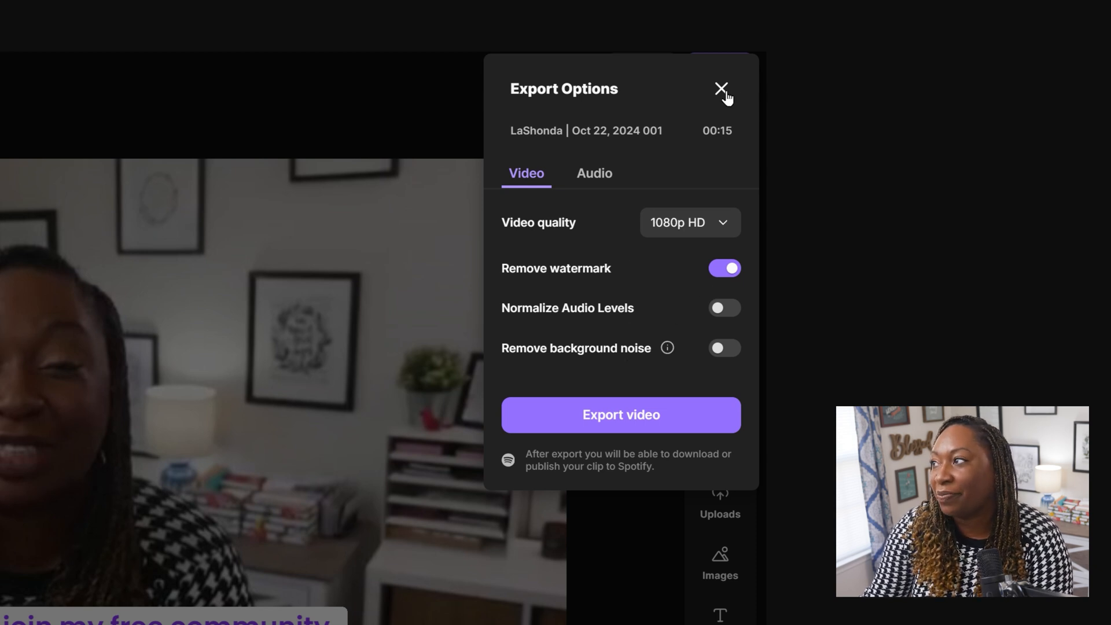
left_click(721, 90)
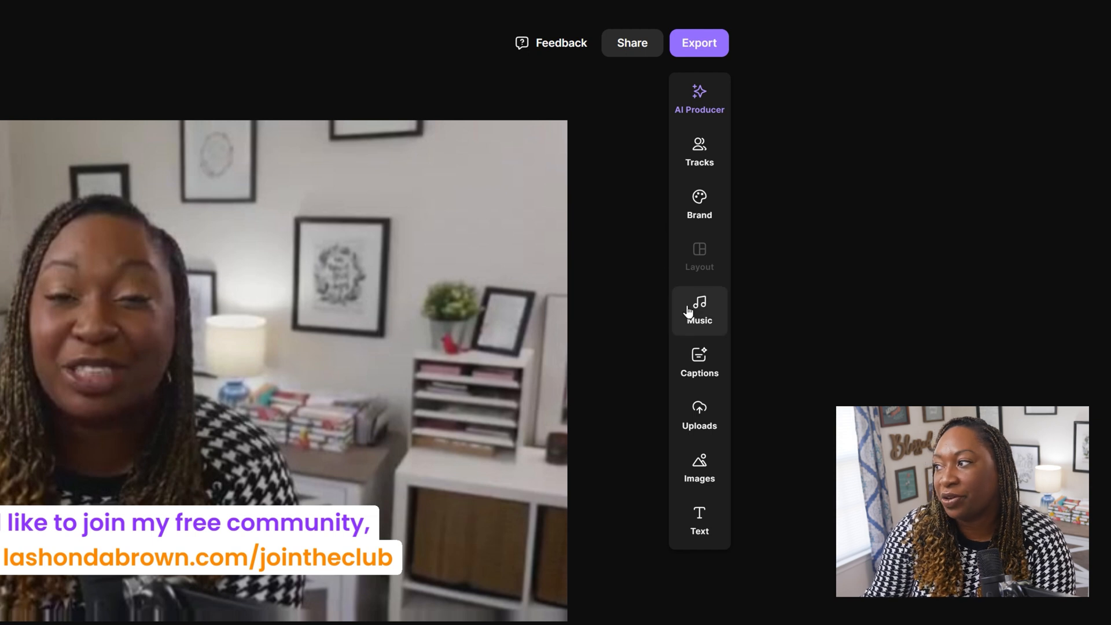
mouse_move(695, 479)
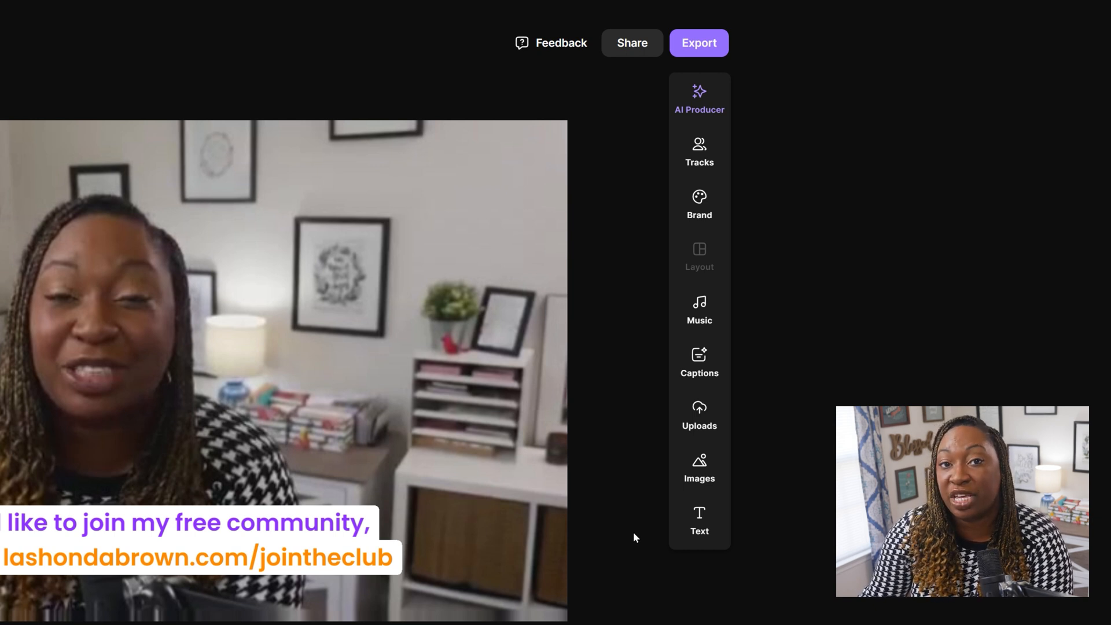
left_click(699, 42)
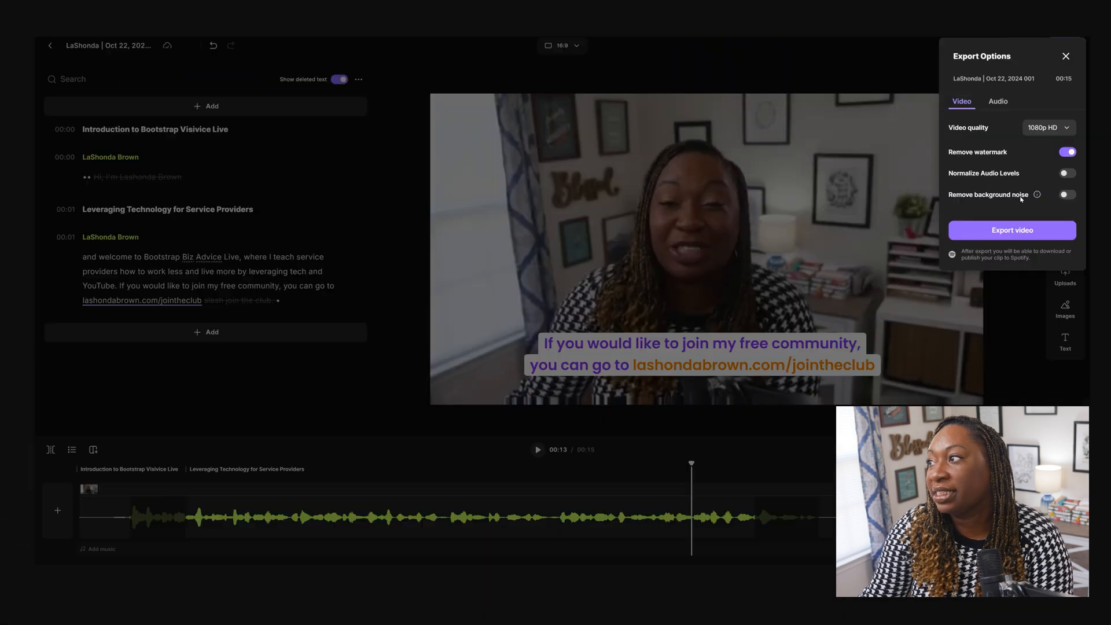
Export the 1080p HD edit and go to the exported edits list.
left_click(1012, 230)
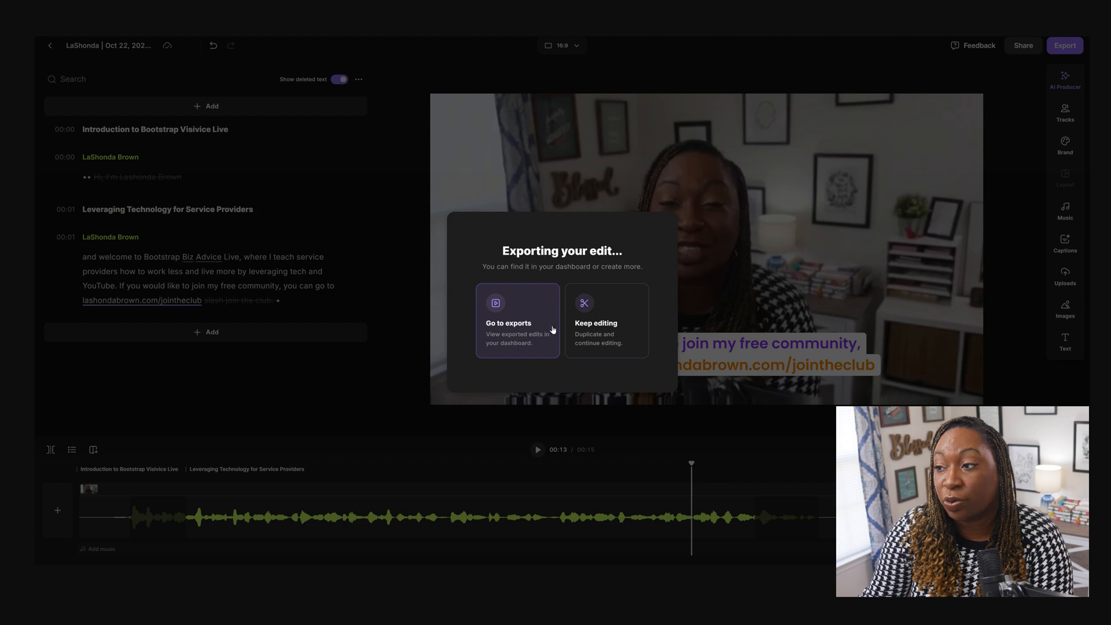
mouse_move(512, 329)
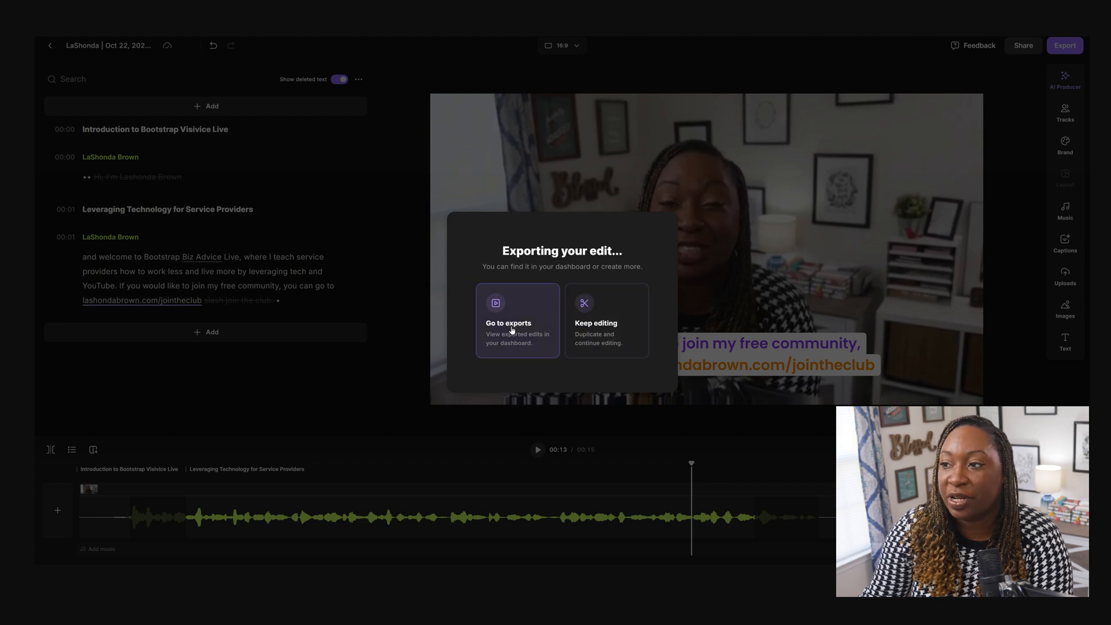
left_click(518, 319)
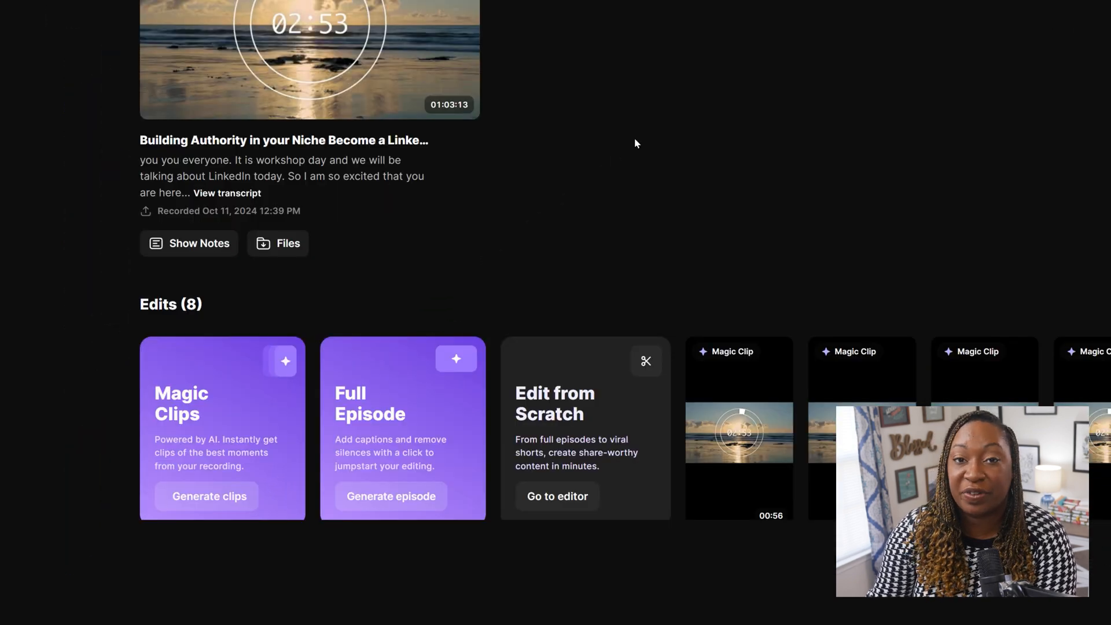
mouse_move(557, 197)
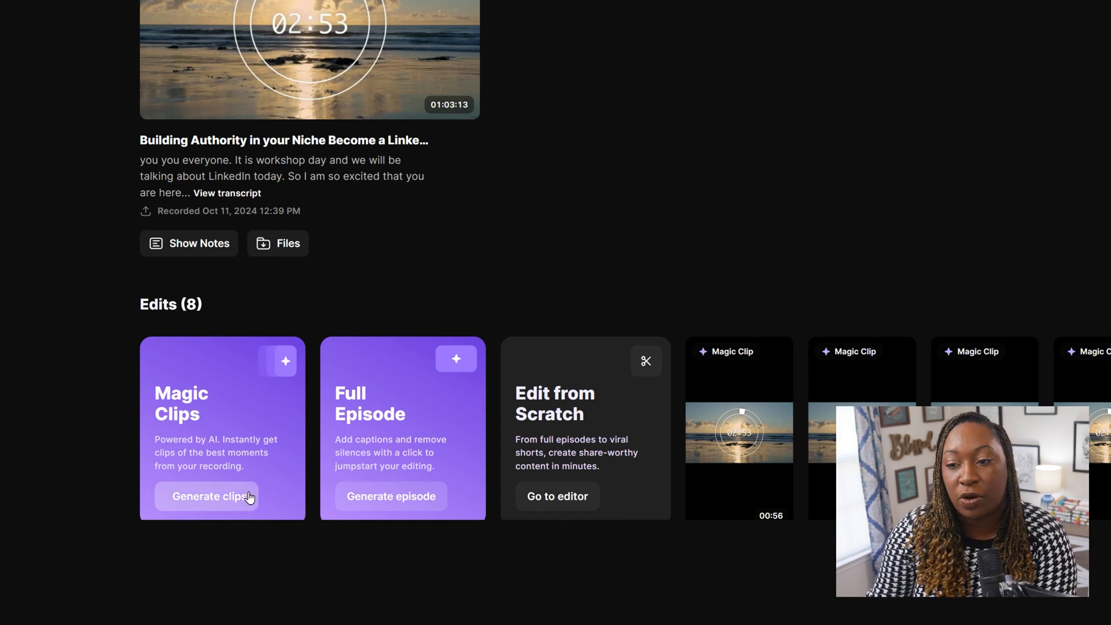
Open one of the generated Magic Clips from the Edits section.
scroll("down", 3)
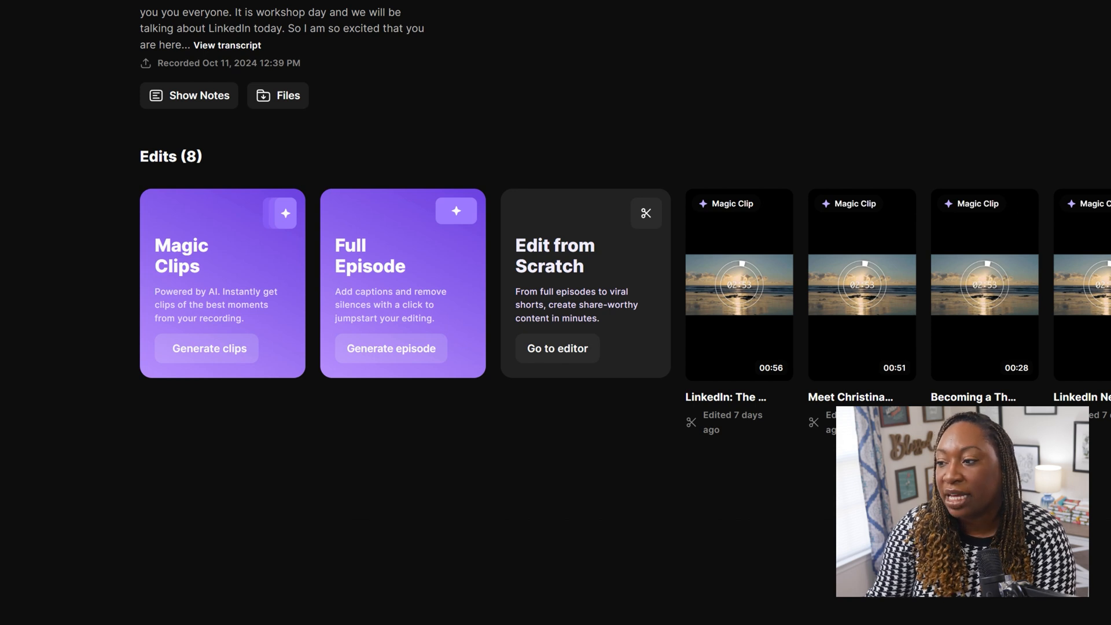
left_click(739, 283)
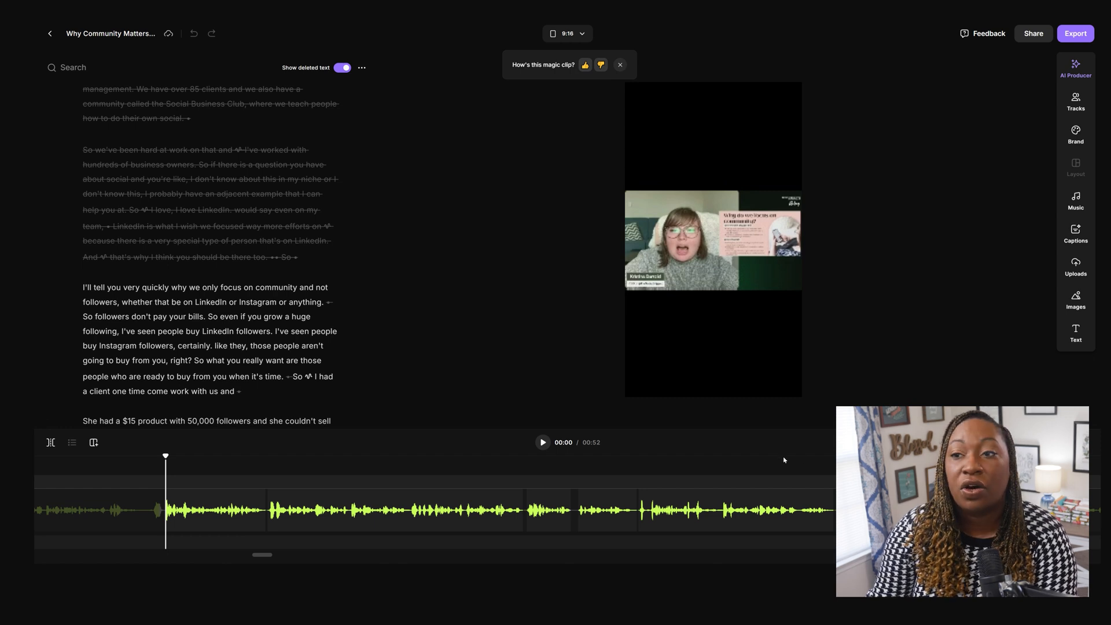
Play the 'Why Community Matters' Magic Clip preview with its auto-captions, then pause it.
left_click(542, 442)
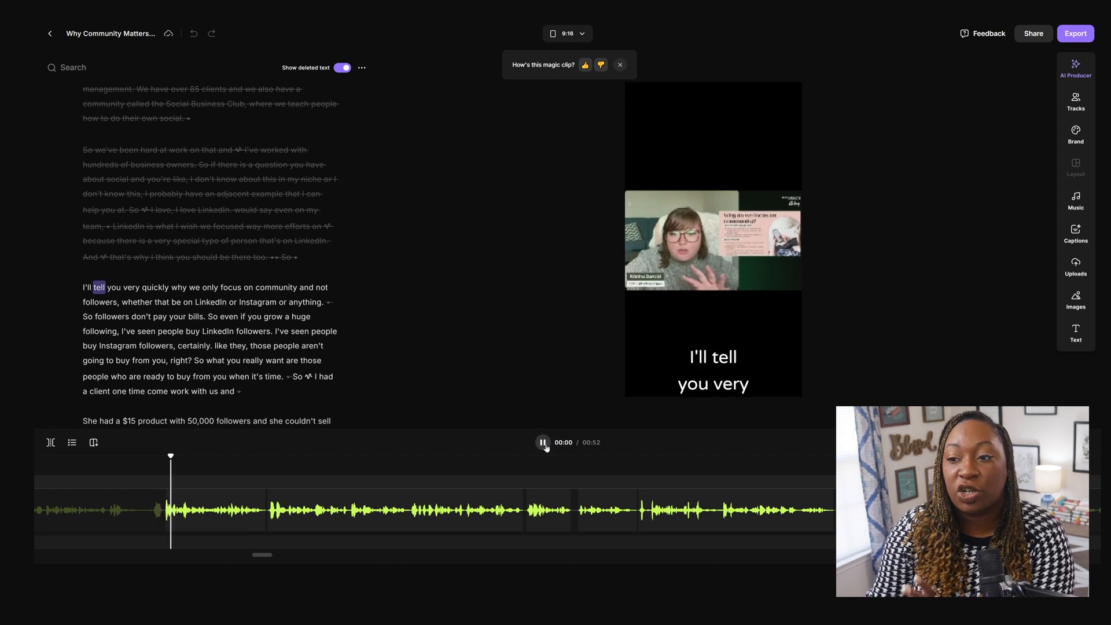
left_click(541, 442)
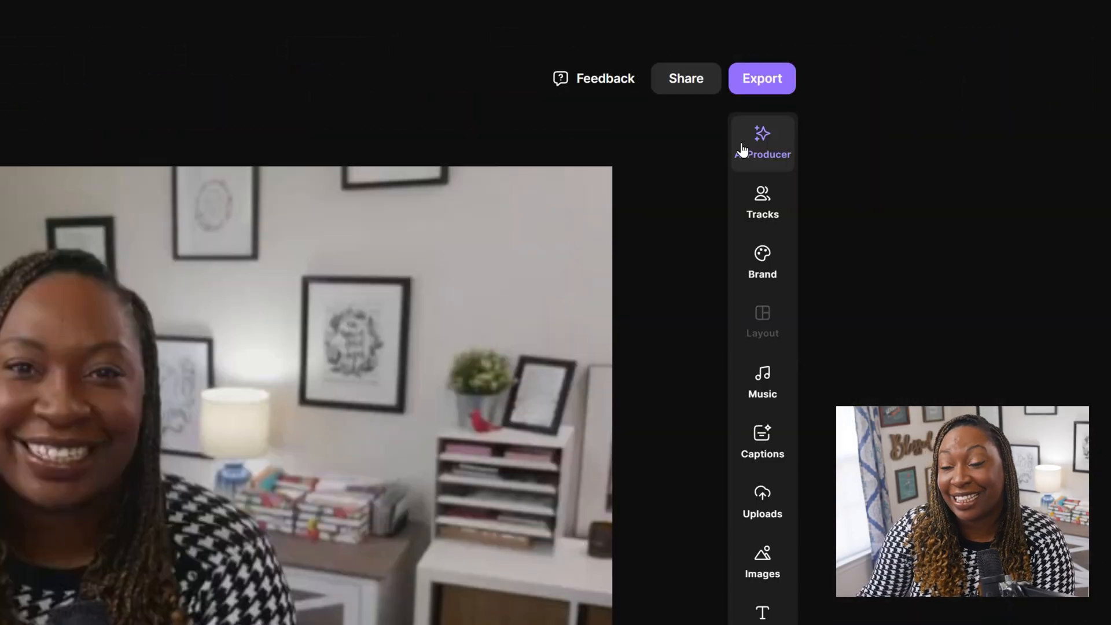
Reveal the AI Producer tools: Set pace, Smooth speech, Magic Mute and Magic Audio.
left_click(762, 139)
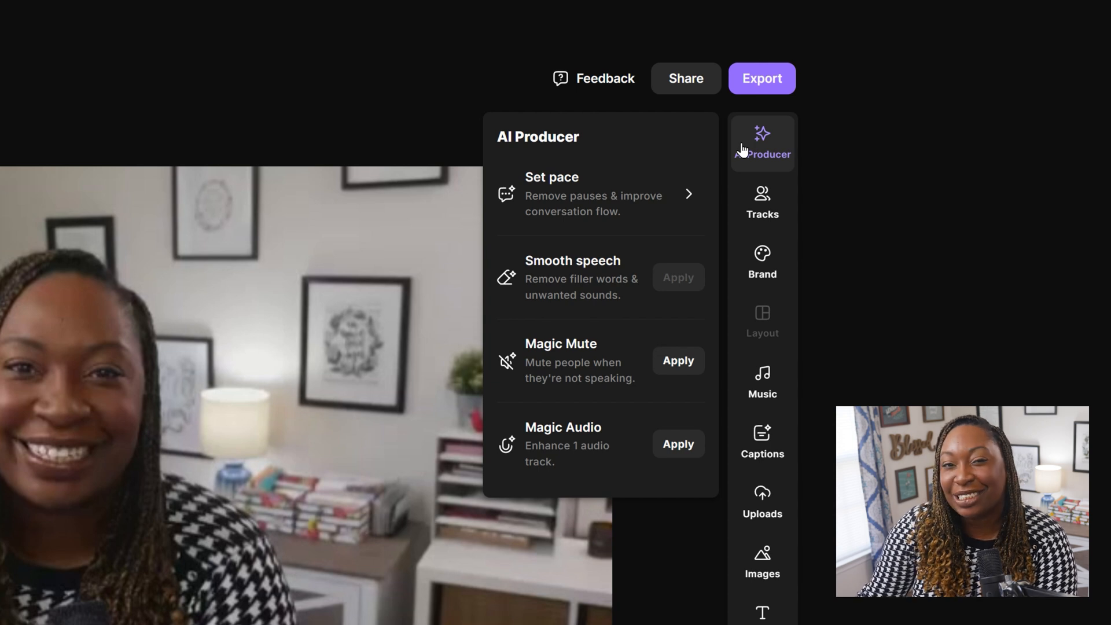